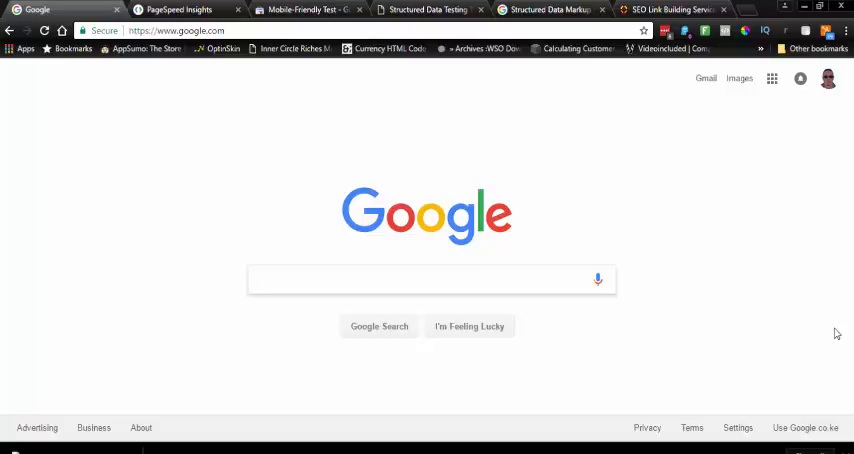
- Search Google for "entertainment blog" and move to the second page of results
{"action": "left_click", "coordinate": [420, 280]}
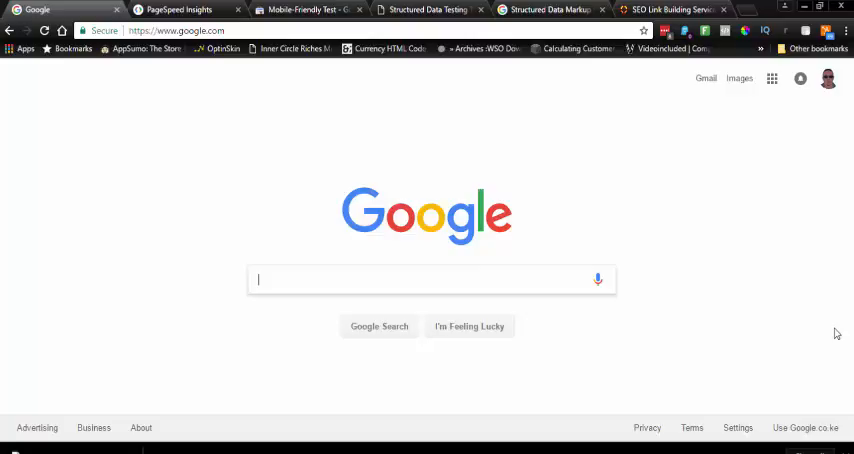
{"action": "type", "text": "entertainment blog"}
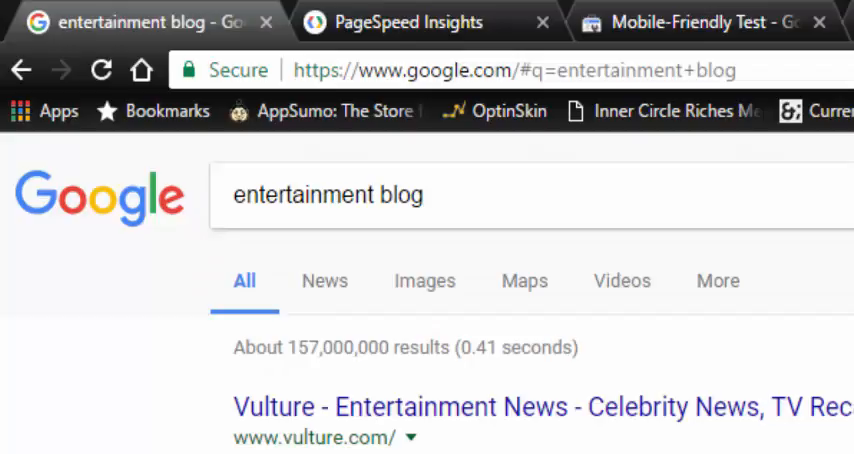
{"action": "scroll", "scroll_direction": "down", "scroll_amount": 3}
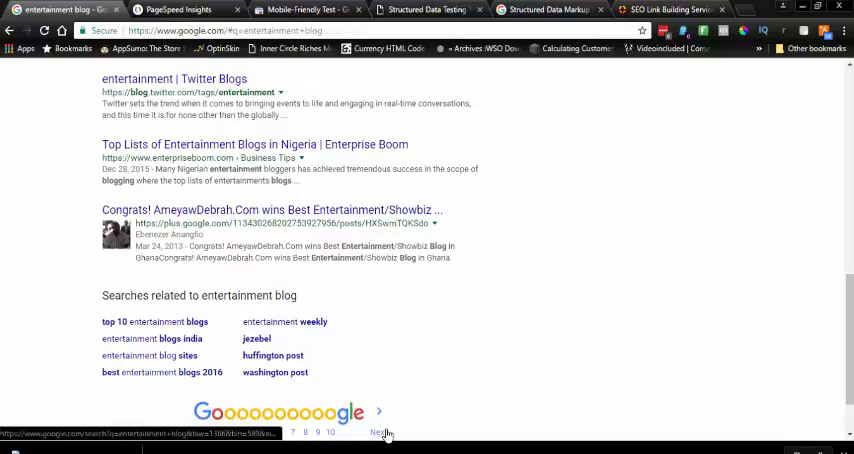
{"action": "left_click", "coordinate": [380, 432]}
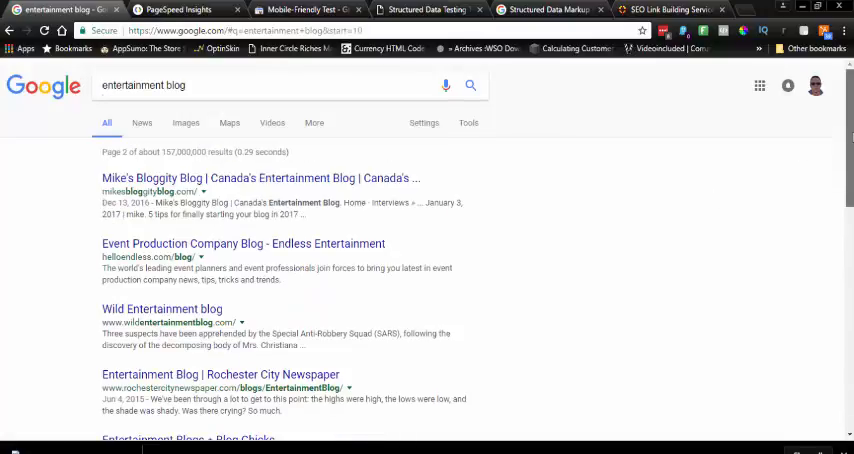
{"action": "scroll", "scroll_direction": "down", "scroll_amount": 3}
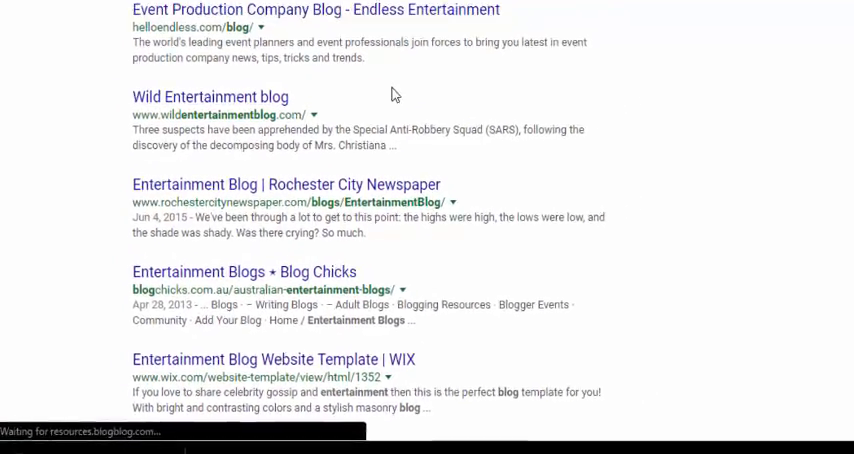
- Load the Wild Entertainment blog from the results and scroll through its homepage posts
{"action": "left_click", "coordinate": [208, 96]}
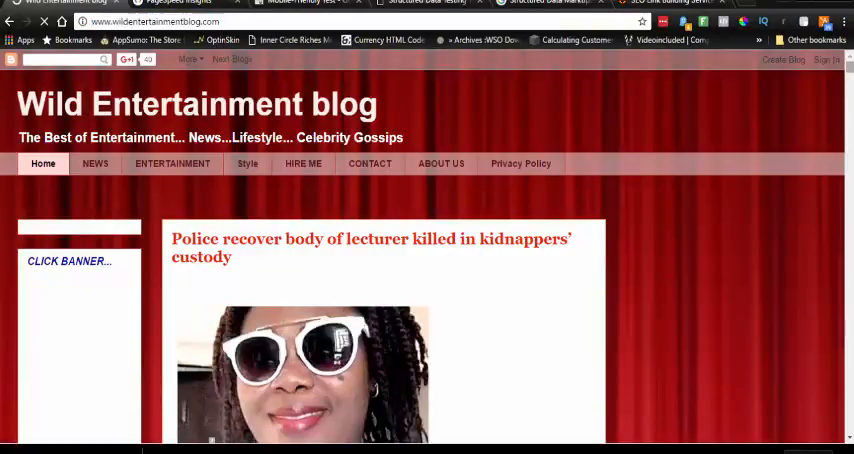
{"action": "scroll", "scroll_direction": "down", "scroll_amount": 3}
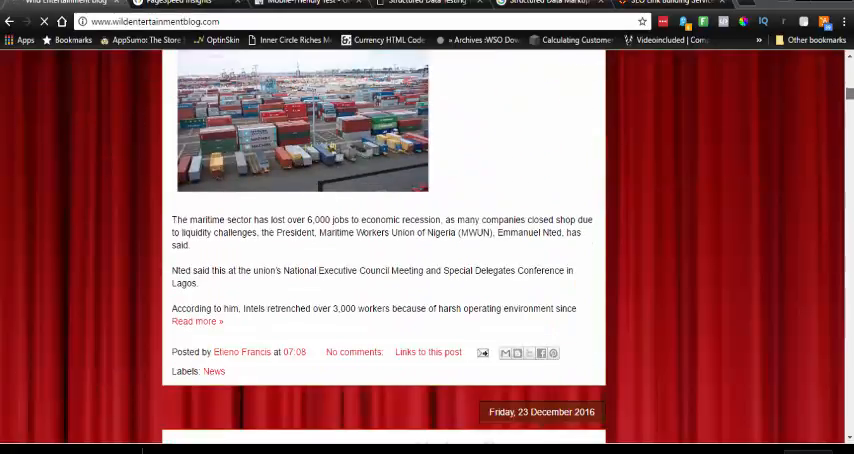
{"action": "scroll", "scroll_direction": "down", "scroll_amount": 3}
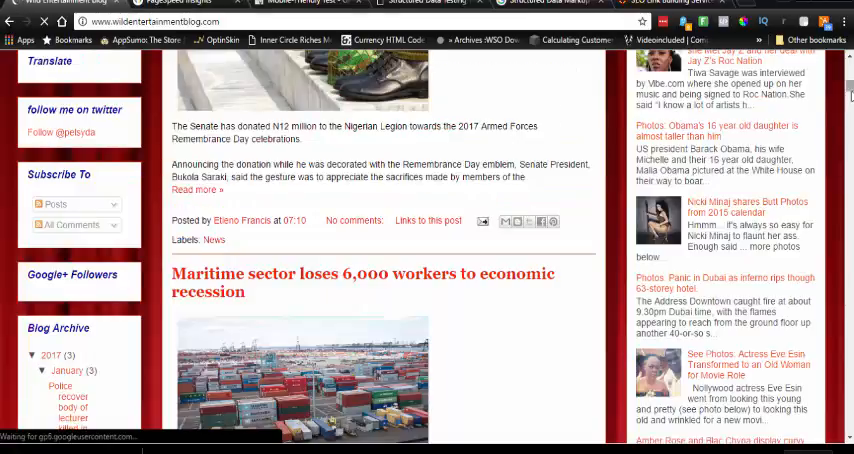
{"action": "scroll", "scroll_direction": "down", "scroll_amount": 3}
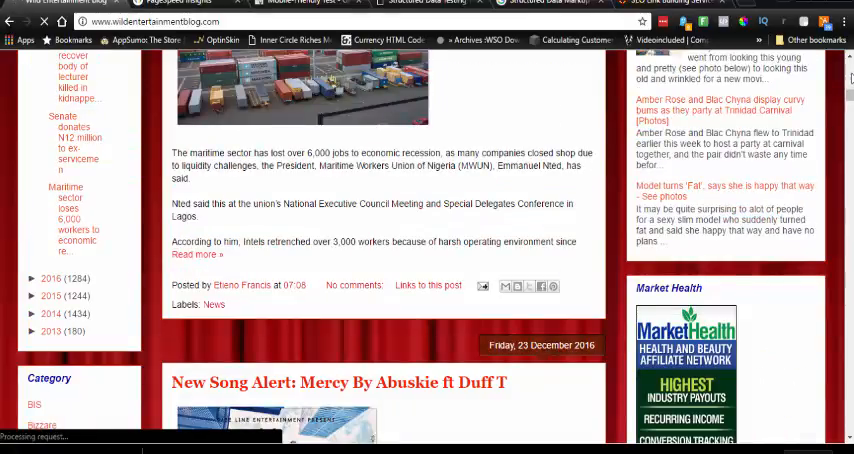
{"action": "scroll", "scroll_direction": "up", "scroll_amount": 3}
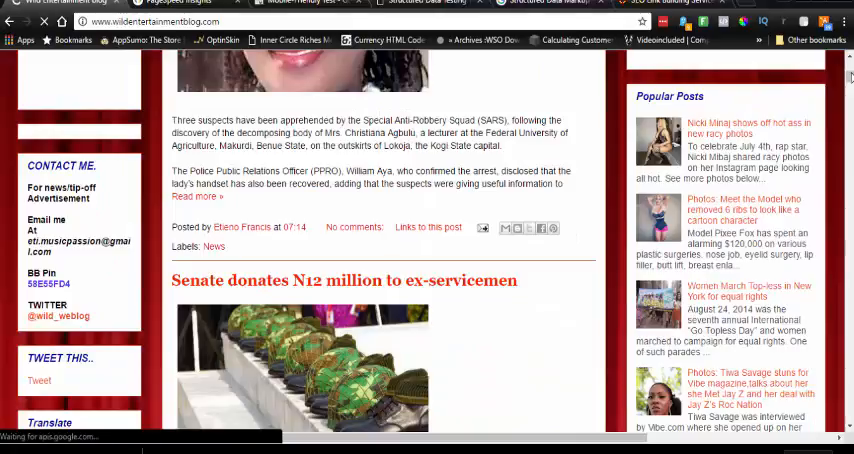
- Analyze the blog URL in PageSpeed Insights and expand the render-blocking JavaScript/CSS fix details
{"action": "left_click", "coordinate": [176, 6]}
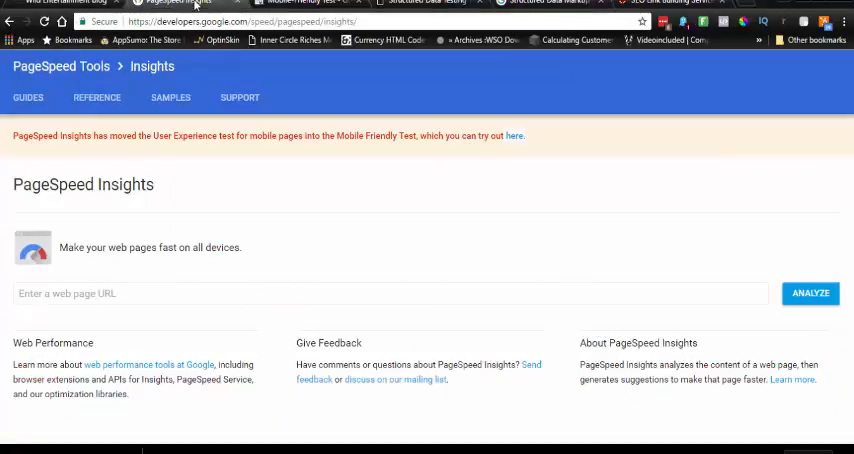
{"action": "left_click", "coordinate": [224, 292]}
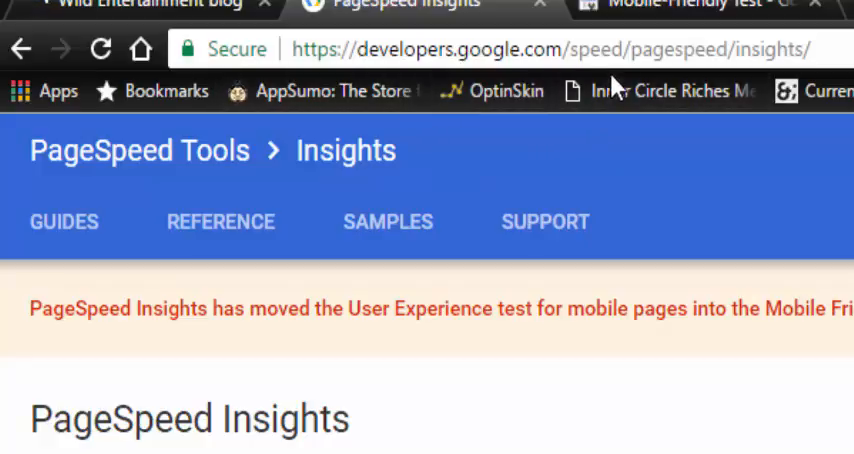
{"action": "mouse_move", "coordinate": [750, 90]}
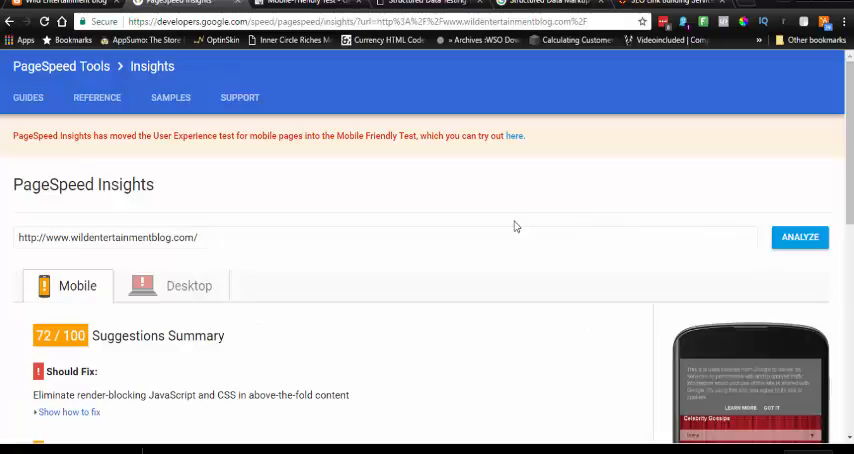
{"action": "scroll", "scroll_direction": "down", "scroll_amount": 3}
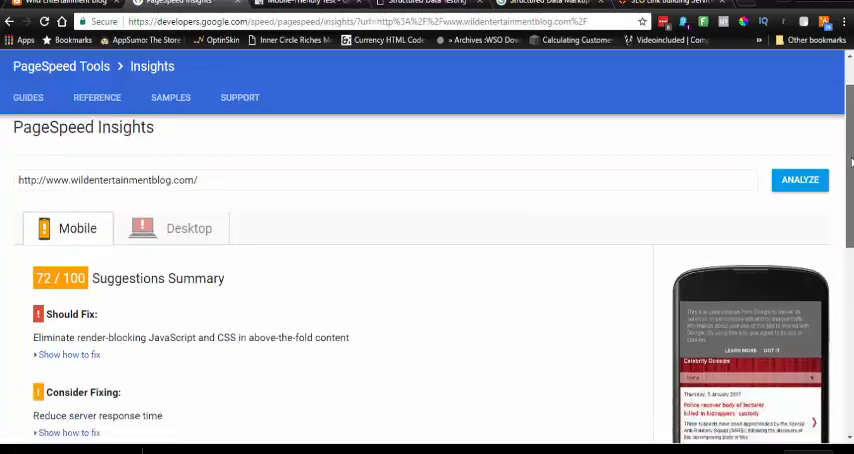
{"action": "scroll", "scroll_direction": "down", "scroll_amount": 3}
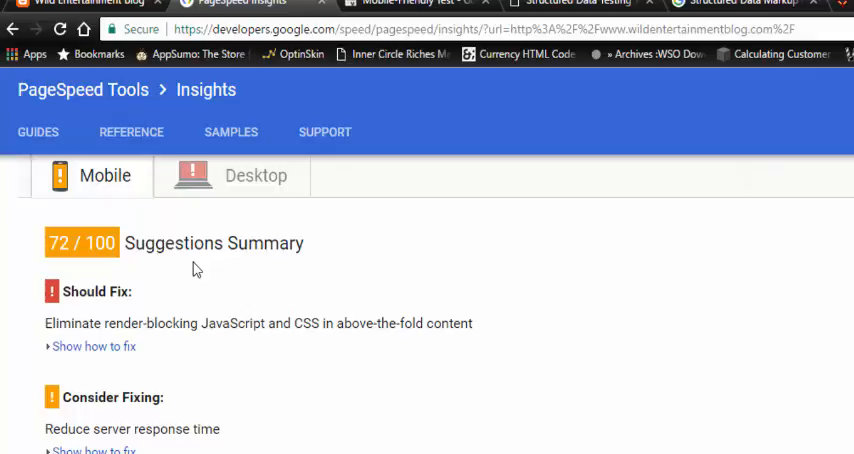
{"action": "mouse_move", "coordinate": [268, 308]}
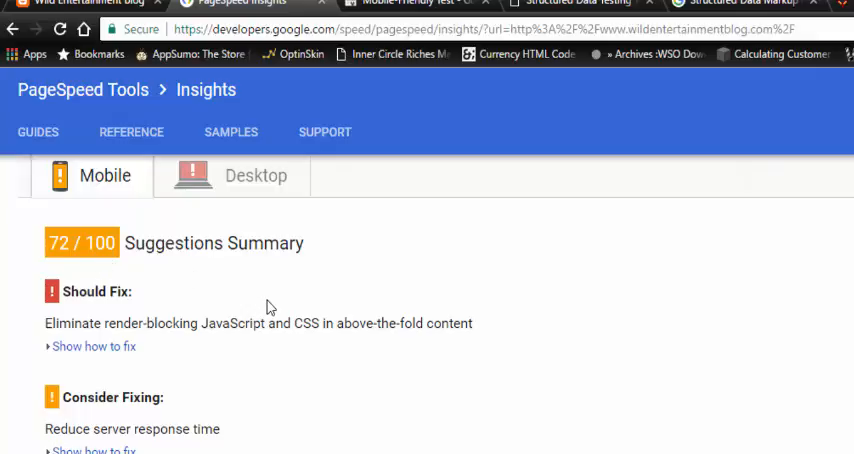
{"action": "left_click", "coordinate": [94, 346]}
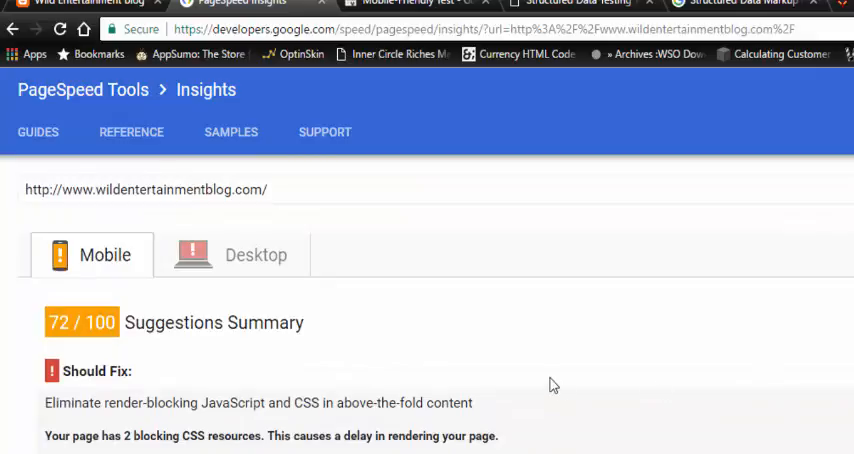
{"action": "mouse_move", "coordinate": [234, 256]}
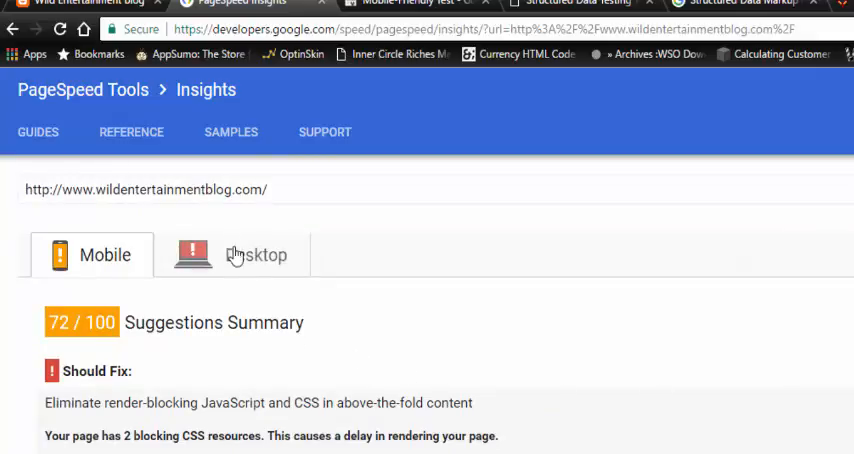
- Review the 37/100 desktop results, scrolling the suggestions and expanding the passed rules
{"action": "left_click", "coordinate": [256, 254]}
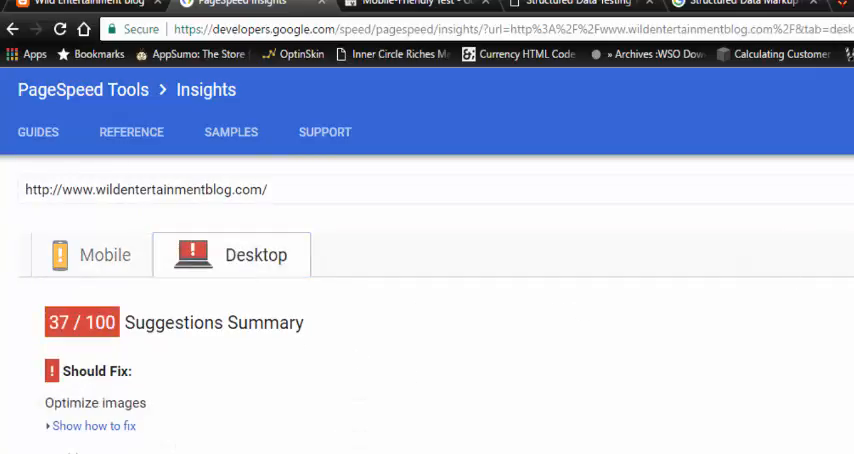
{"action": "scroll", "scroll_direction": "down", "scroll_amount": 3}
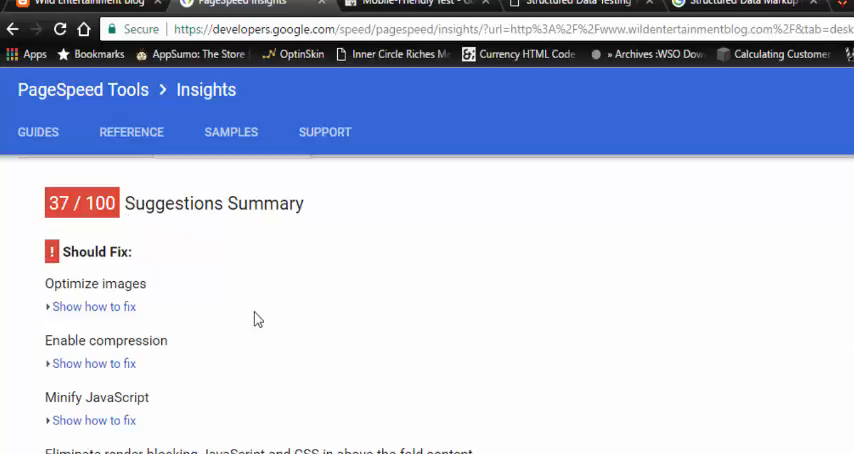
{"action": "mouse_move", "coordinate": [144, 396]}
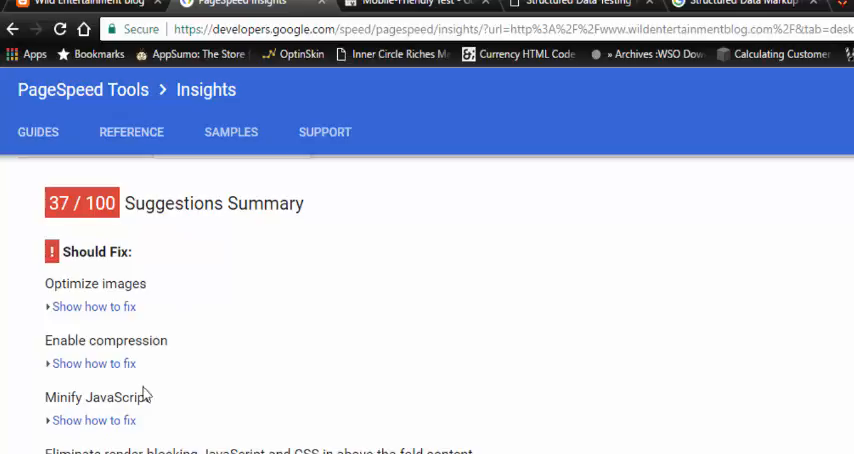
{"action": "mouse_move", "coordinate": [148, 394]}
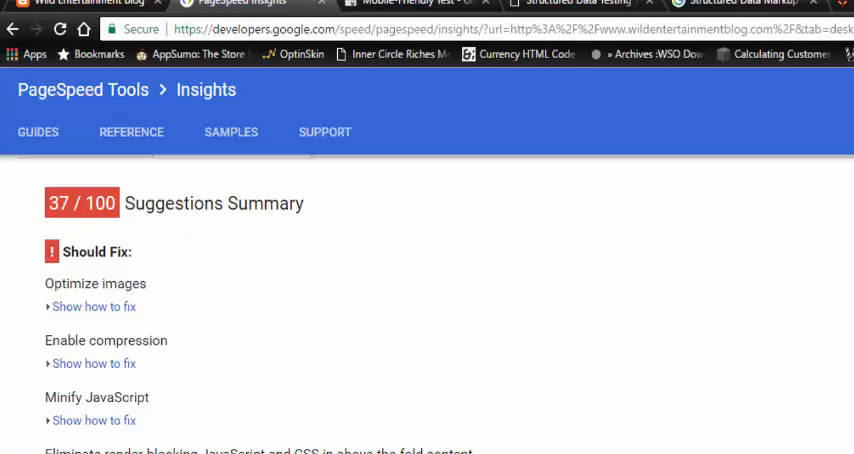
{"action": "scroll", "scroll_direction": "down", "scroll_amount": 3}
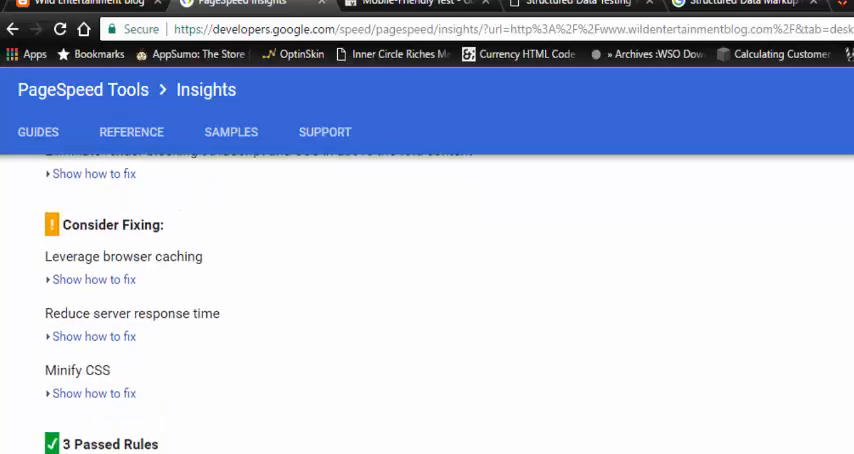
{"action": "scroll", "scroll_direction": "down", "scroll_amount": 3}
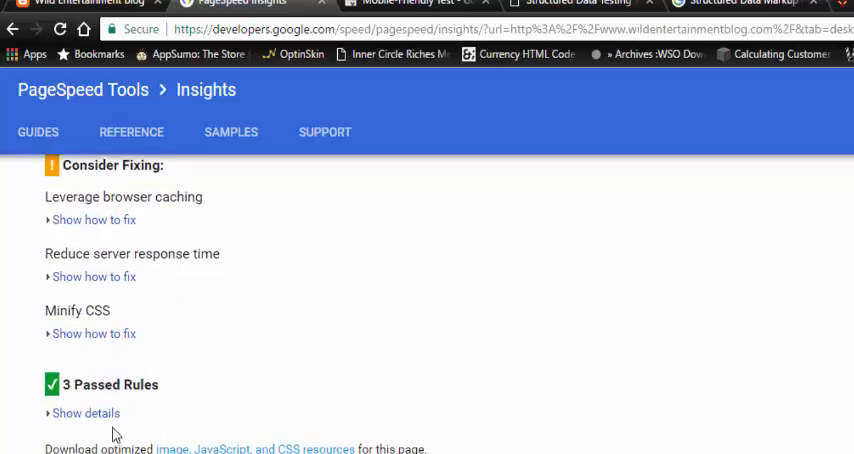
{"action": "left_click", "coordinate": [84, 412]}
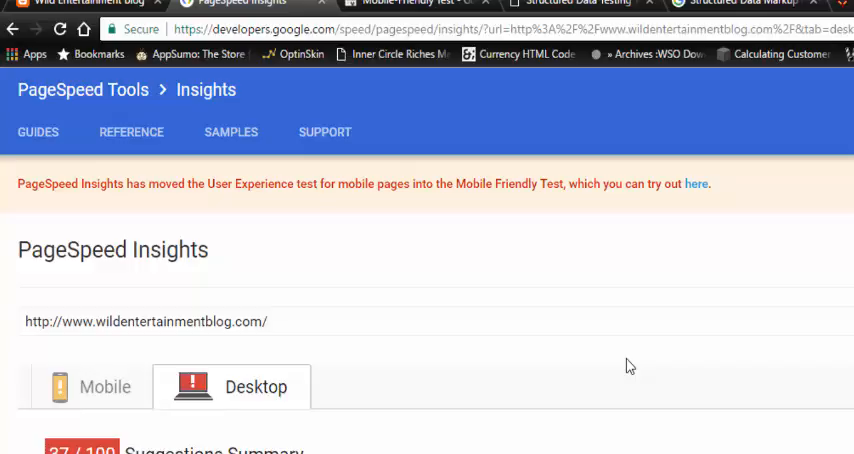
{"action": "mouse_move", "coordinate": [42, 222]}
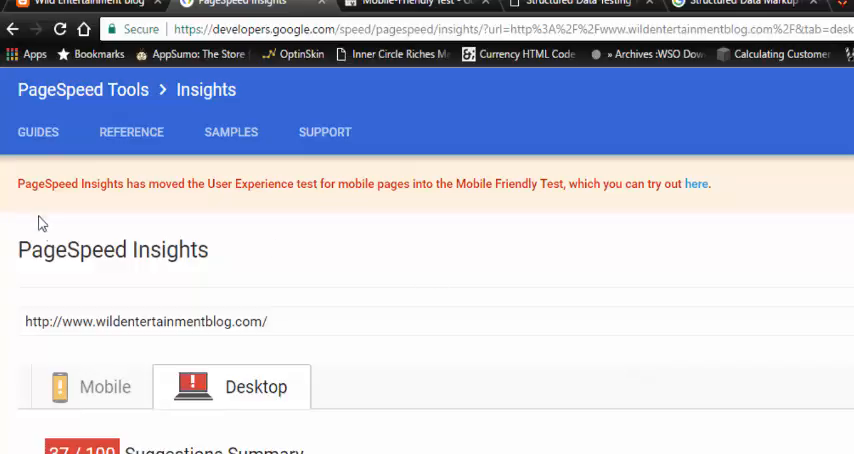
{"action": "mouse_move", "coordinate": [172, 204]}
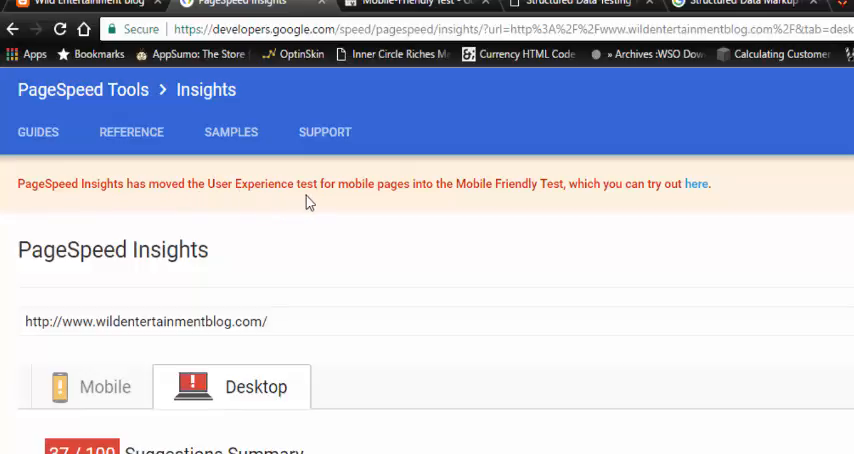
{"action": "mouse_move", "coordinate": [576, 212]}
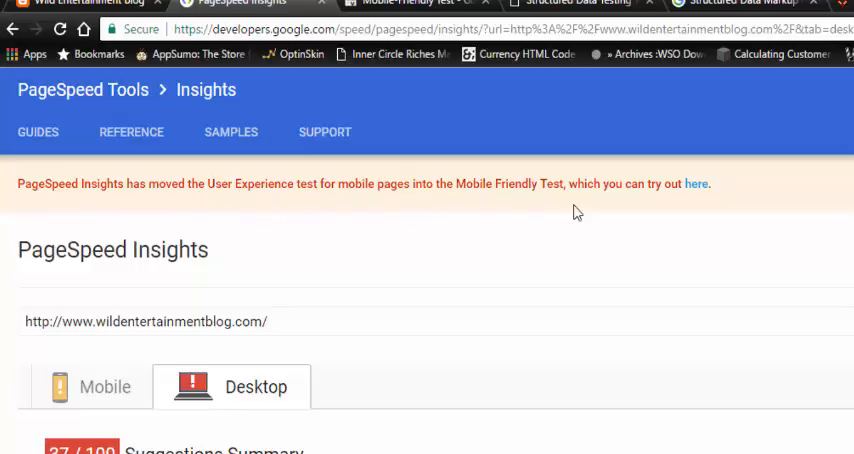
{"action": "mouse_move", "coordinate": [696, 208]}
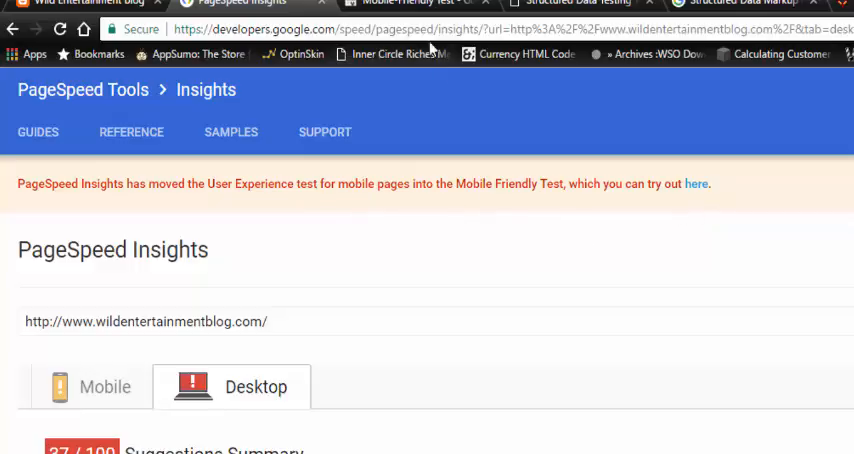
{"action": "left_click", "coordinate": [692, 184]}
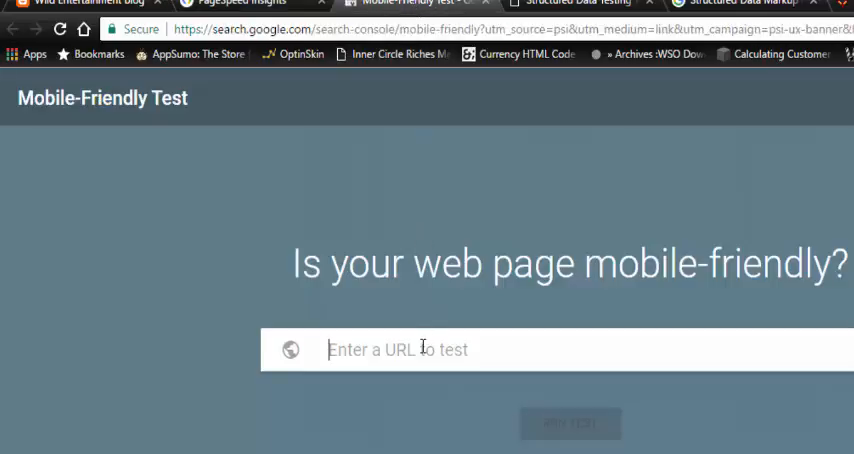
{"action": "type", "text": "http://www.wildentertainmentblog.com/"}
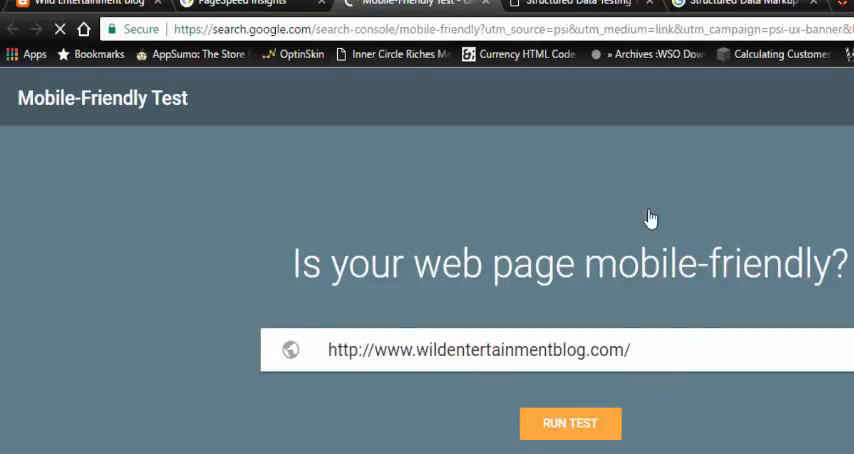
{"action": "left_click", "coordinate": [568, 422]}
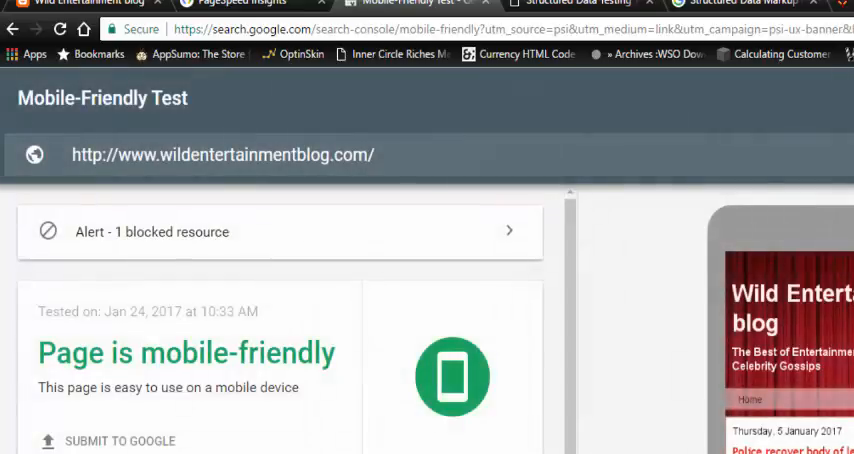
{"action": "mouse_move", "coordinate": [560, 262]}
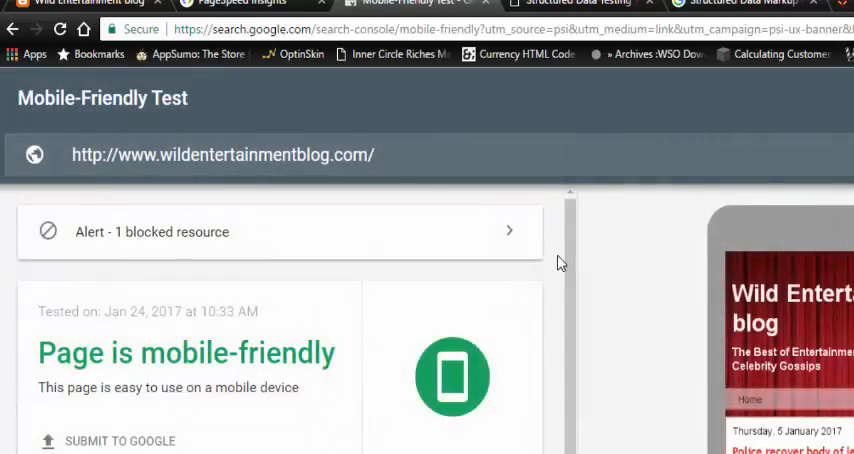
{"action": "scroll", "scroll_direction": "down", "scroll_amount": 3}
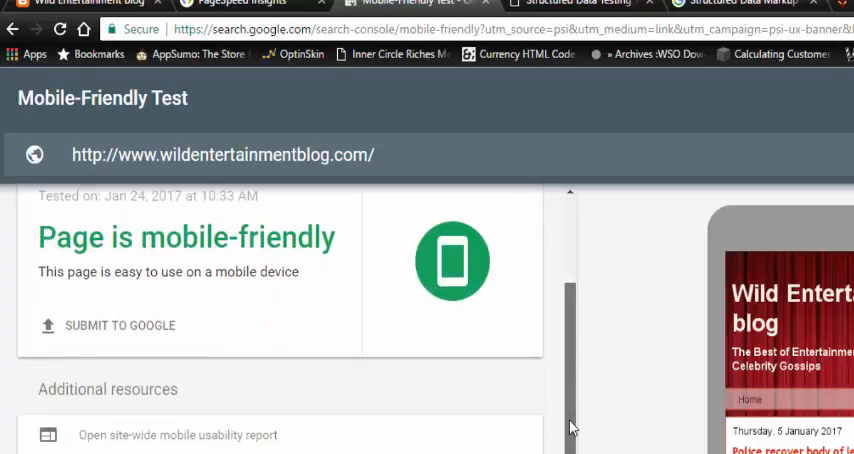
{"action": "mouse_move", "coordinate": [204, 448]}
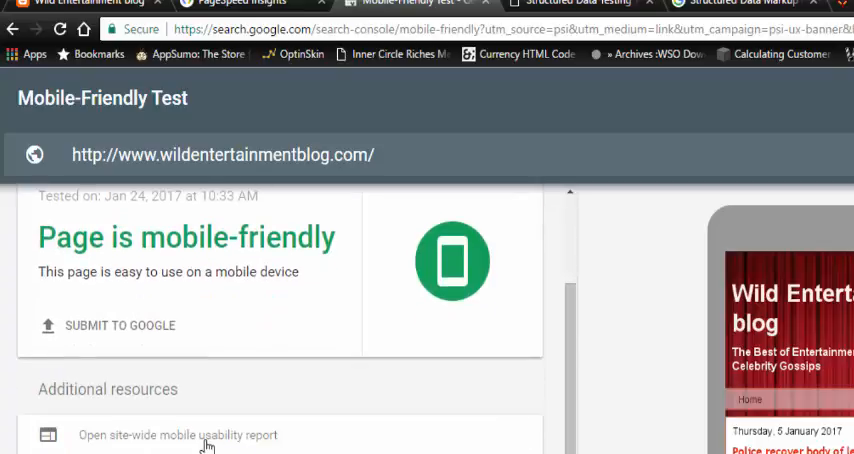
{"action": "left_click", "coordinate": [180, 434]}
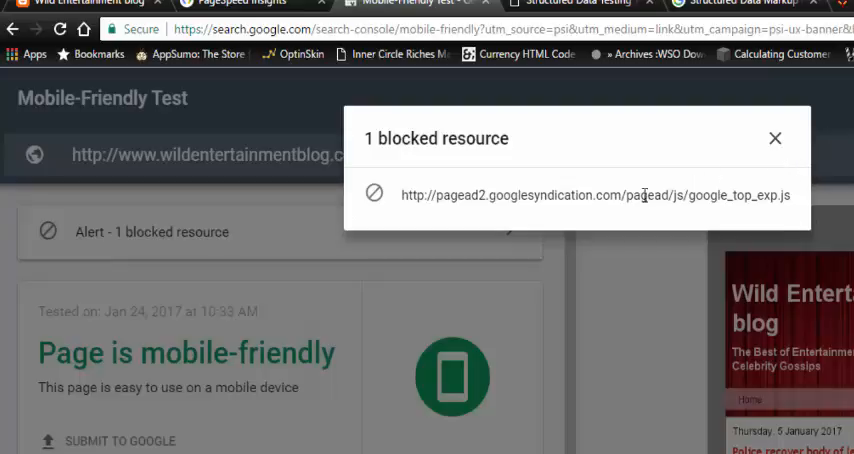
{"action": "mouse_move", "coordinate": [776, 144]}
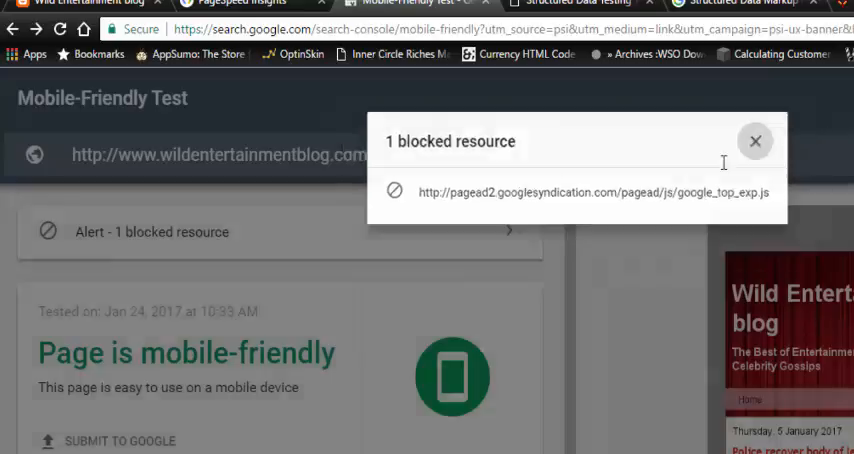
{"action": "left_click", "coordinate": [756, 140]}
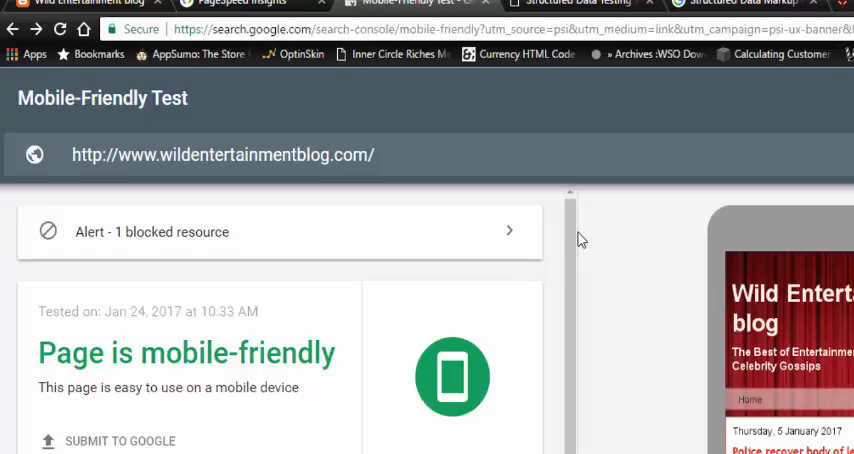
{"action": "mouse_move", "coordinate": [596, 194]}
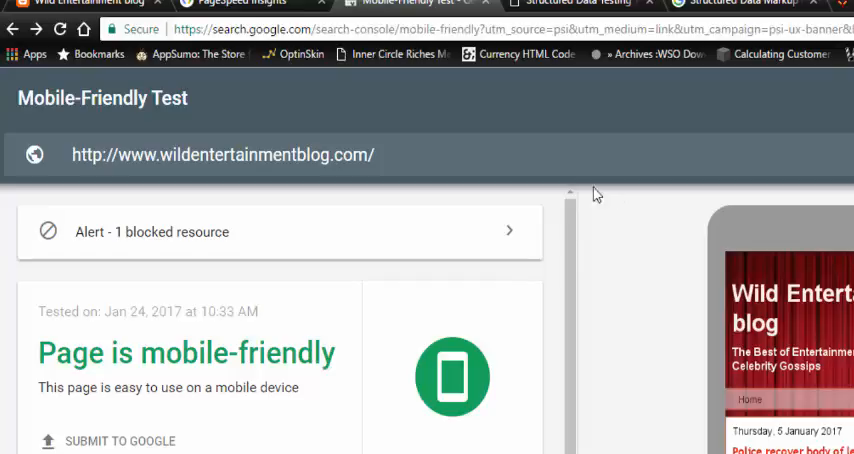
{"action": "mouse_move", "coordinate": [196, 104]}
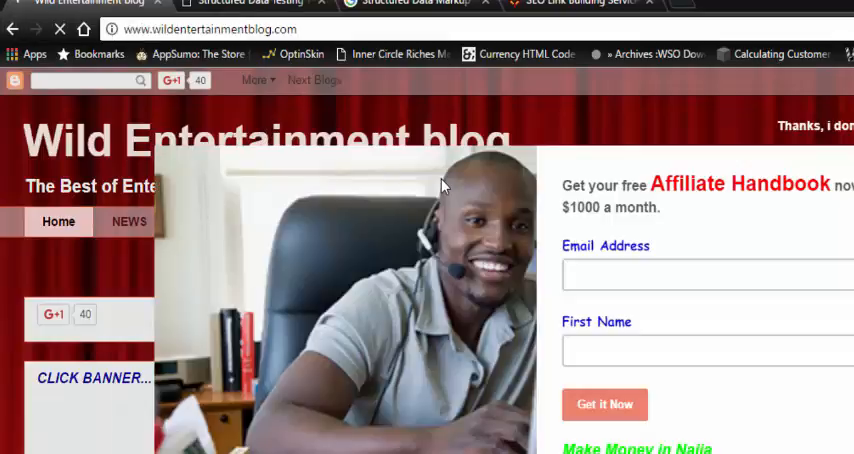
- Return to the Google results tab for "entertainment blog"
{"action": "left_click", "coordinate": [20, 28]}
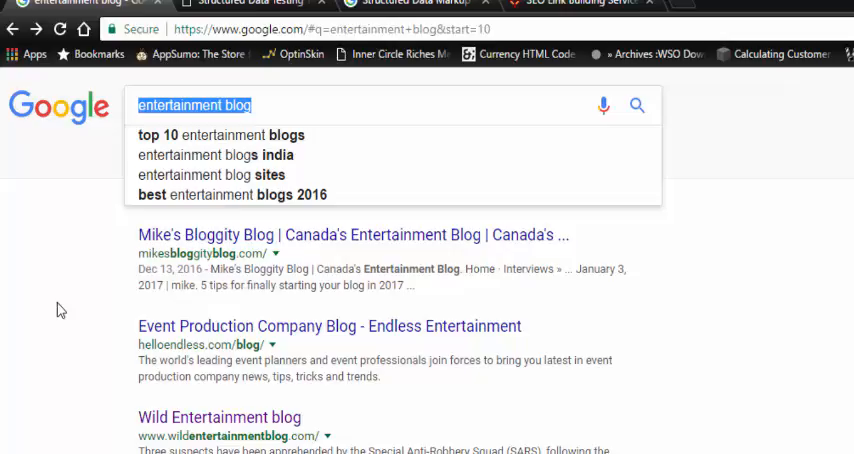
- Search Google for "electrician in san diego" and browse the local and organic results
{"action": "type", "text": "electrician in san diego"}
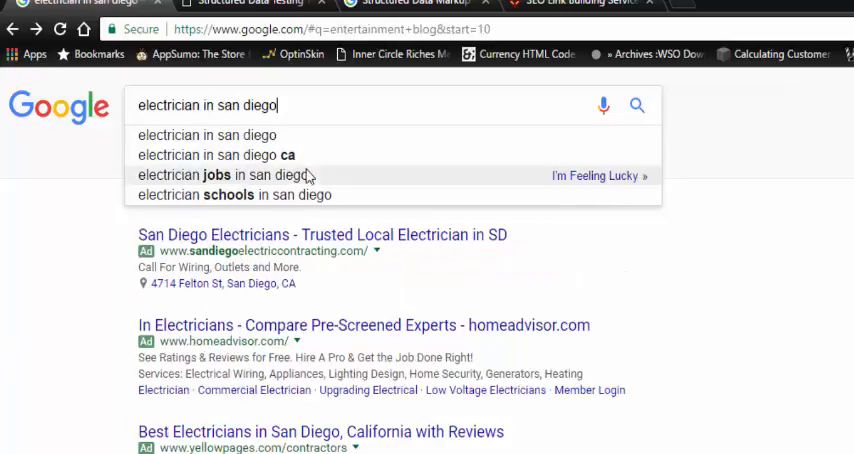
{"action": "left_click", "coordinate": [216, 156]}
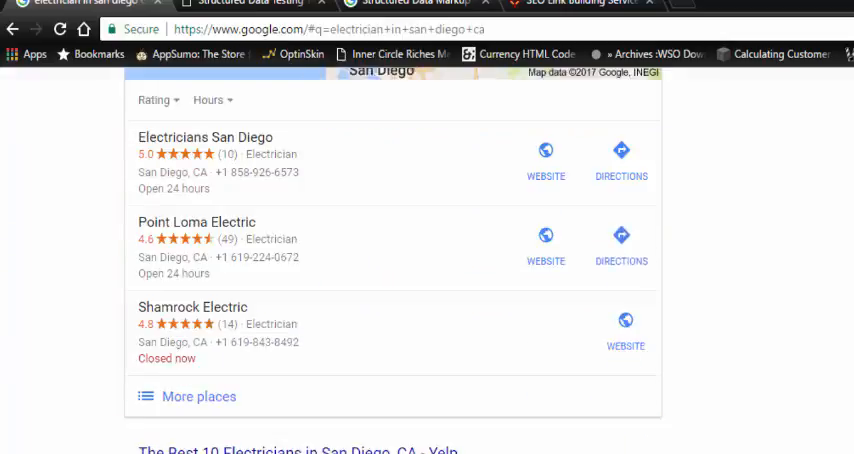
{"action": "scroll", "scroll_direction": "down", "scroll_amount": 3}
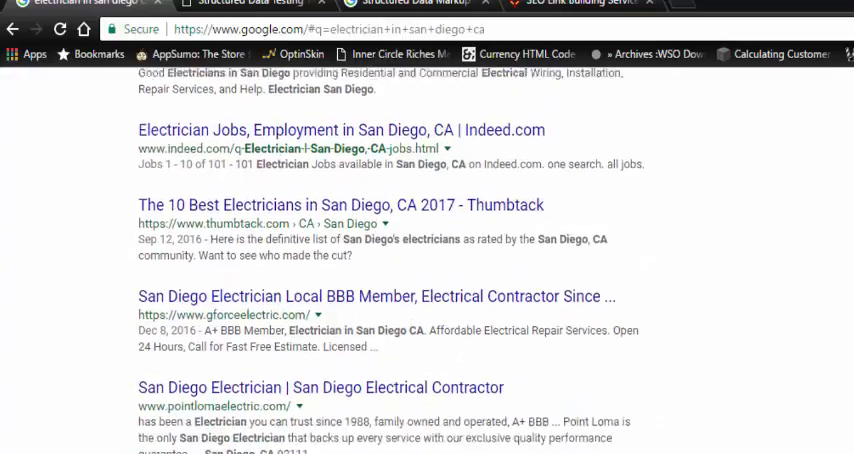
{"action": "scroll", "scroll_direction": "down", "scroll_amount": 3}
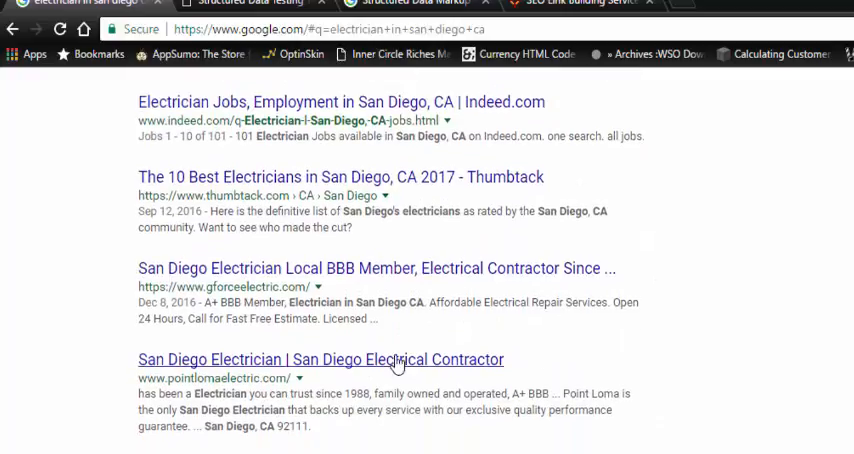
{"action": "scroll", "scroll_direction": "down", "scroll_amount": 3}
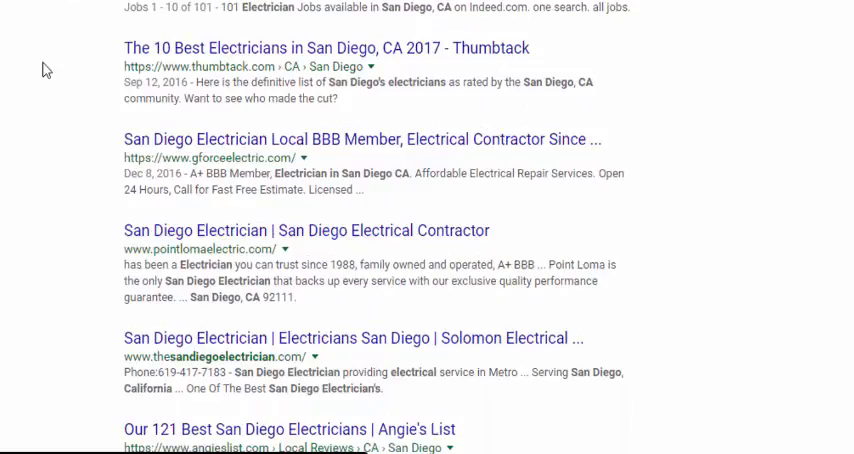
{"action": "mouse_move", "coordinate": [188, 276]}
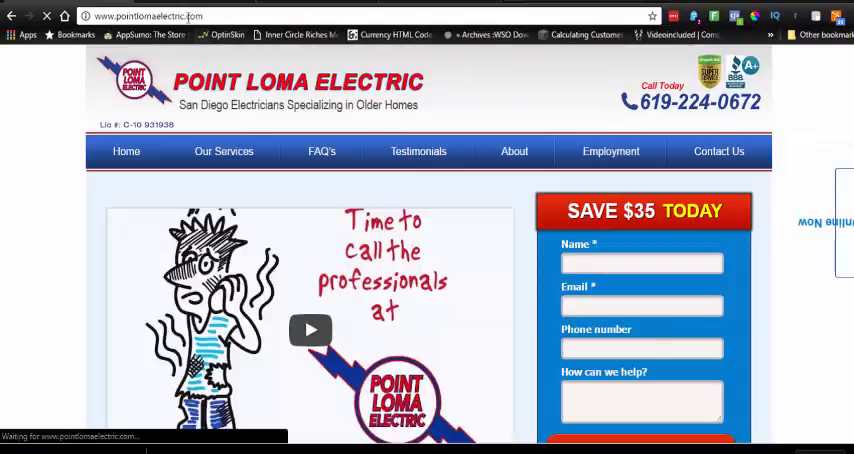
- Copy the Point Loma Electric site address from the address bar
{"action": "right_click", "coordinate": [150, 16]}
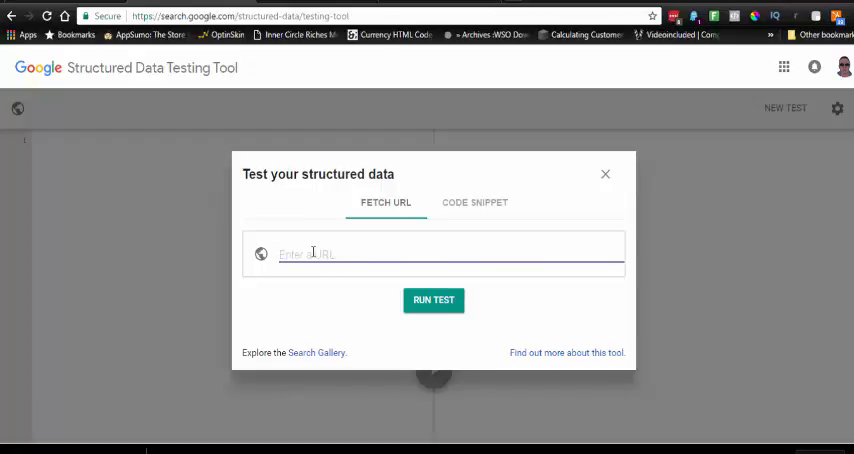
{"action": "type", "text": "http://www.pointlomaelectric.com/"}
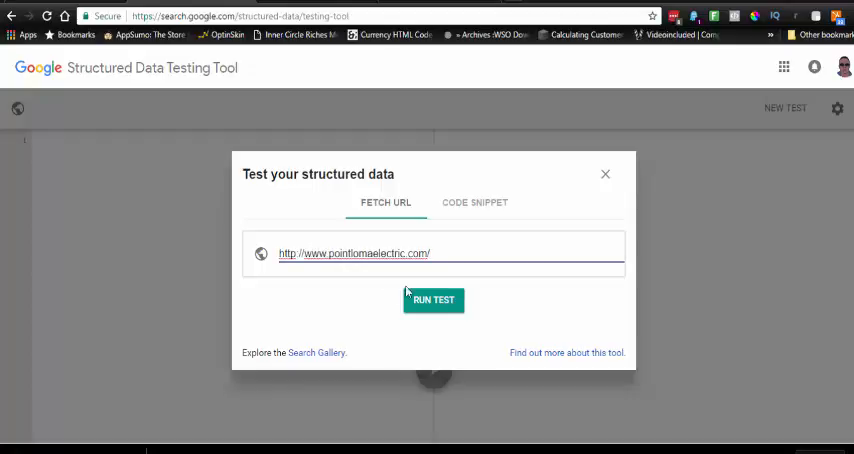
{"action": "left_click", "coordinate": [432, 300]}
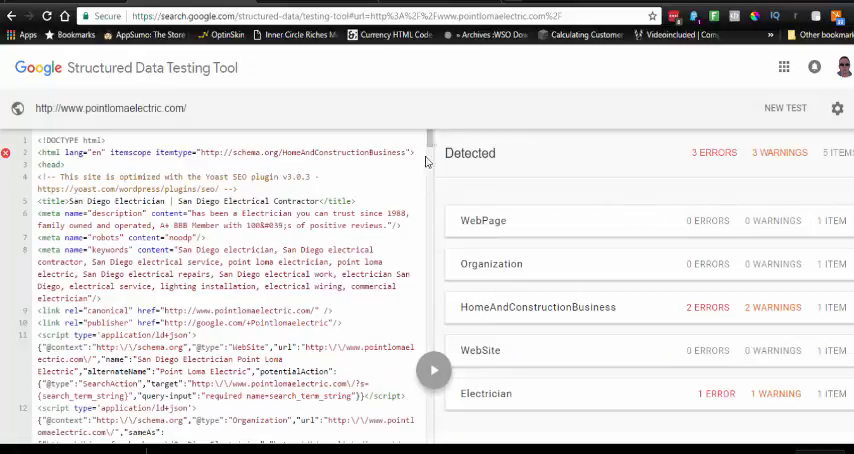
{"action": "scroll", "scroll_direction": "down", "scroll_amount": 3}
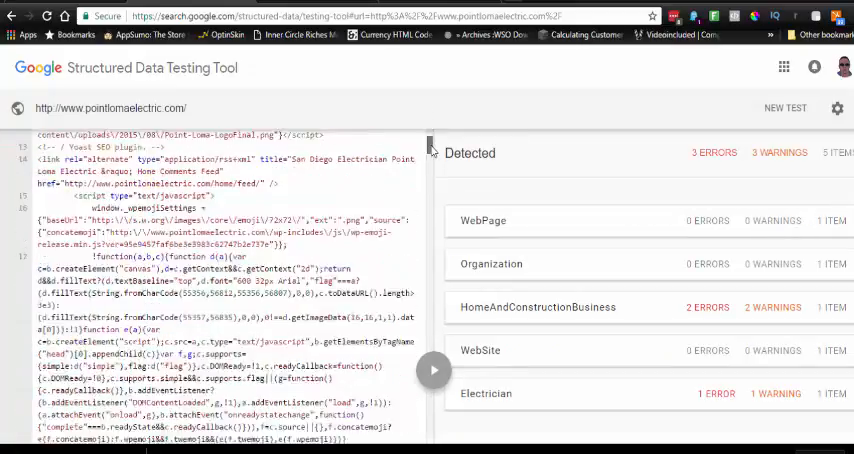
{"action": "scroll", "scroll_direction": "down", "scroll_amount": 3}
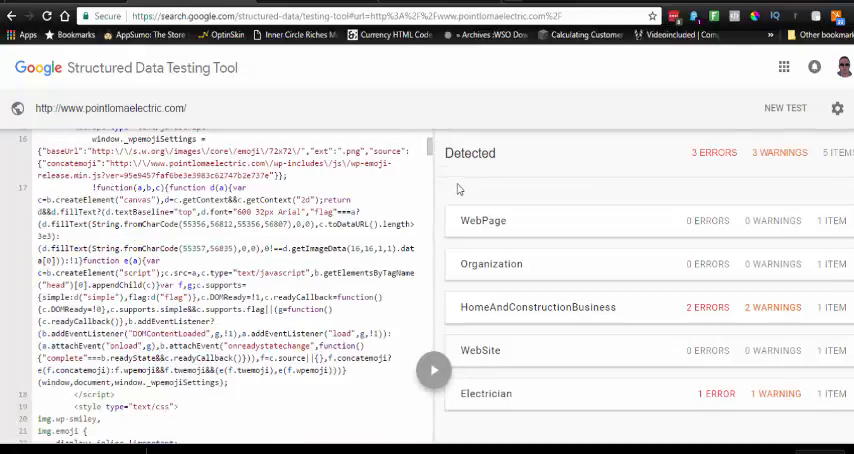
{"action": "mouse_move", "coordinate": [520, 268]}
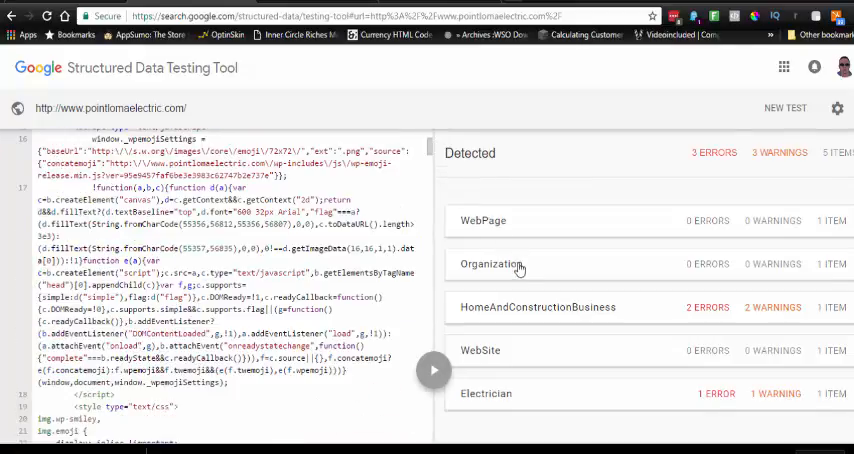
{"action": "mouse_move", "coordinate": [540, 324]}
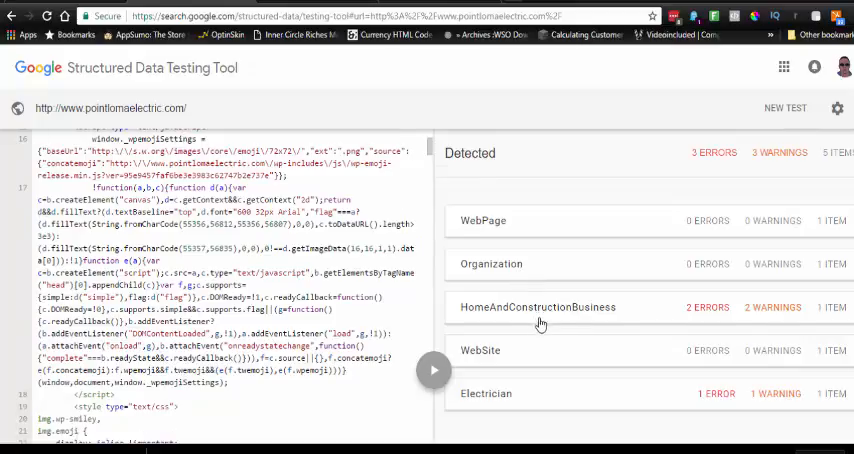
{"action": "mouse_move", "coordinate": [568, 316]}
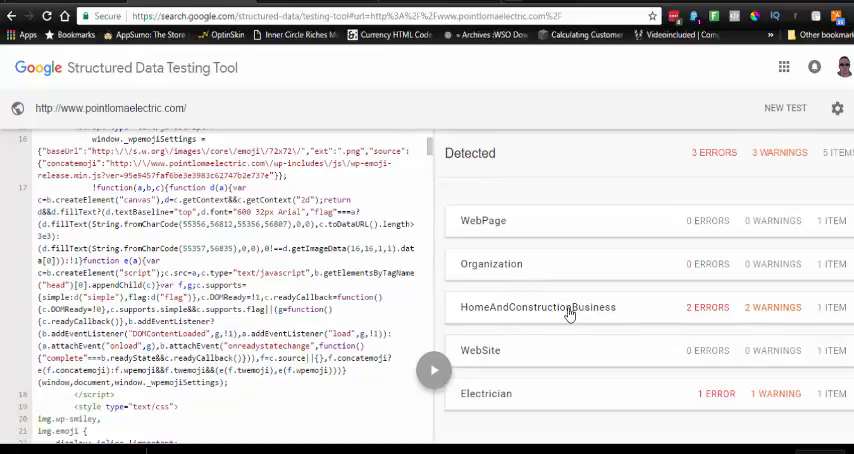
{"action": "mouse_move", "coordinate": [500, 410]}
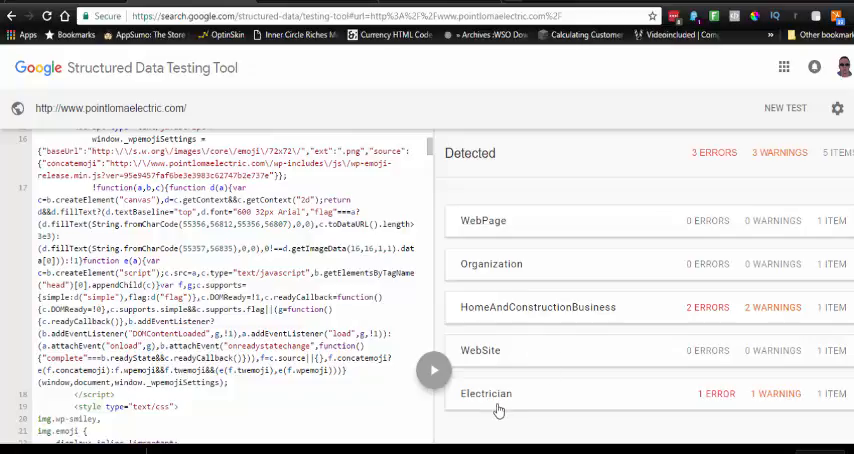
{"action": "mouse_move", "coordinate": [650, 308]}
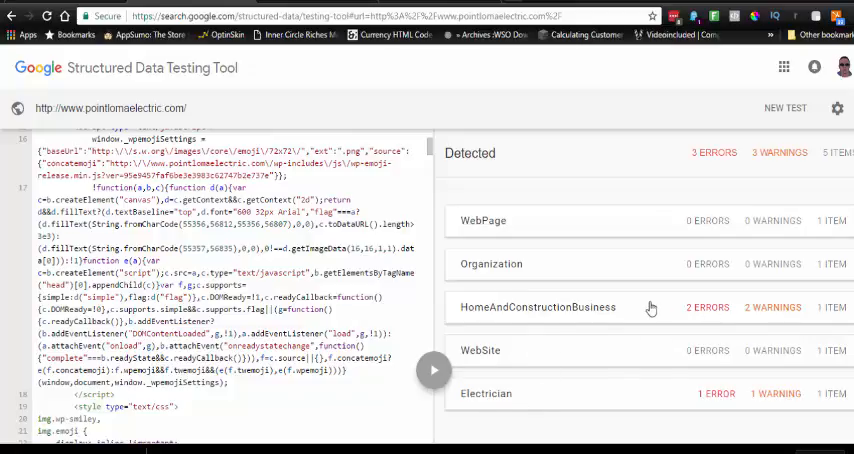
{"action": "left_click", "coordinate": [540, 308]}
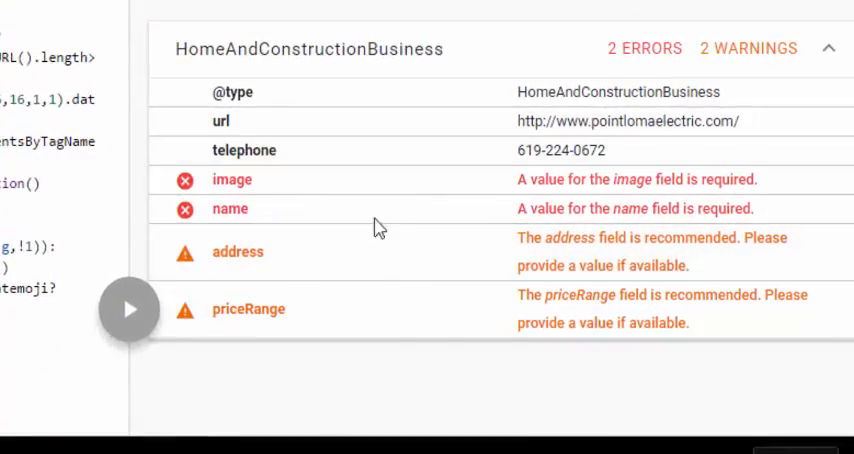
{"action": "mouse_move", "coordinate": [336, 142]}
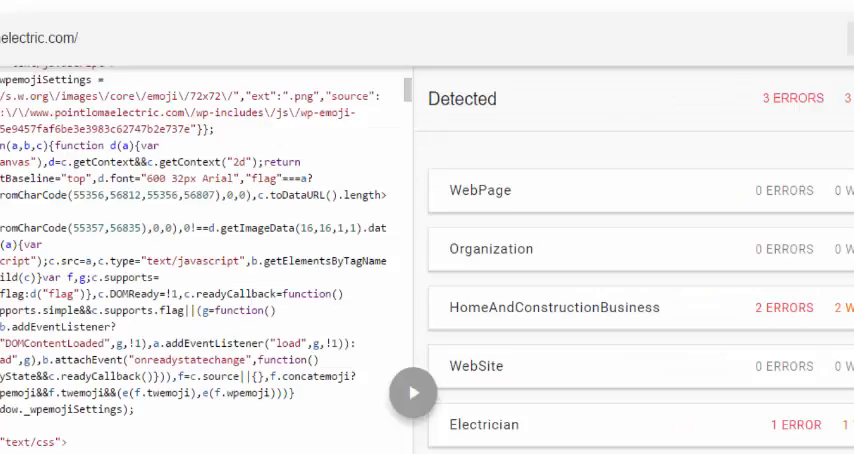
- Select another detected item after reviewing the HomeAndConstructionBusiness problems
{"action": "left_click", "coordinate": [412, 394]}
{"action": "type", "text": "http://www.dentout.com/"}
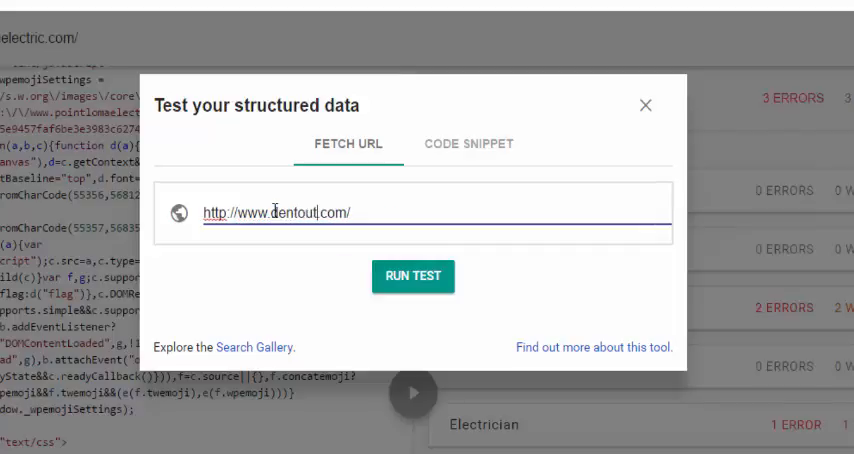
{"action": "mouse_move", "coordinate": [412, 276]}
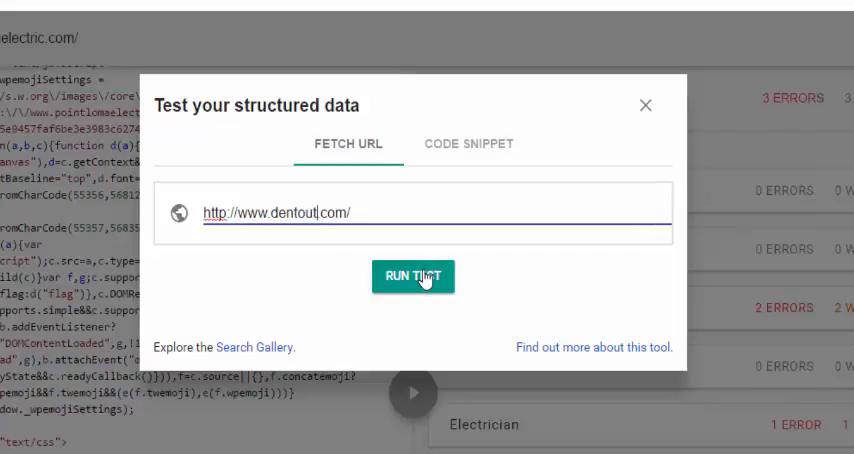
{"action": "left_click", "coordinate": [412, 276]}
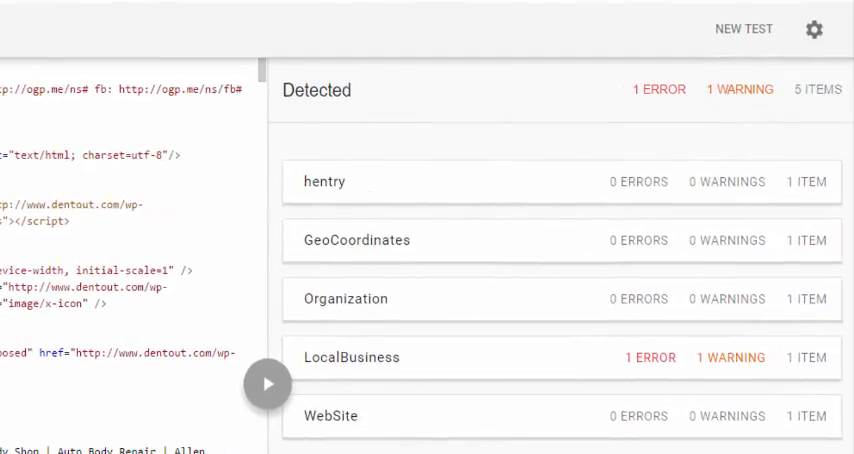
{"action": "mouse_move", "coordinate": [672, 334]}
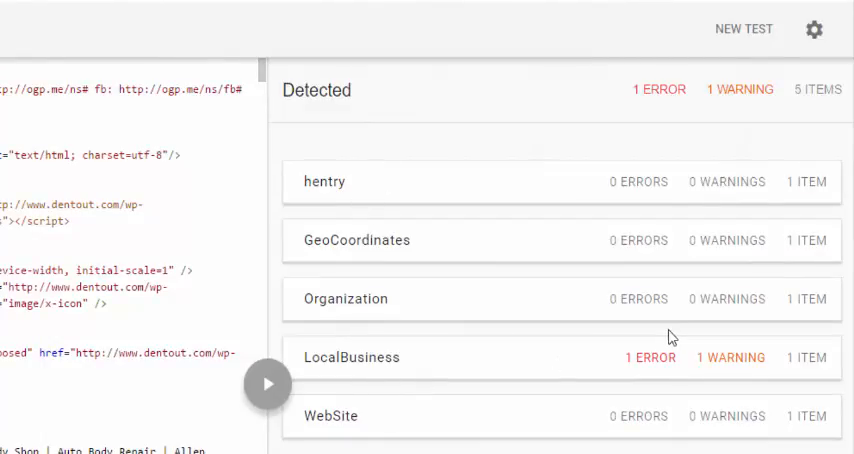
{"action": "mouse_move", "coordinate": [760, 362]}
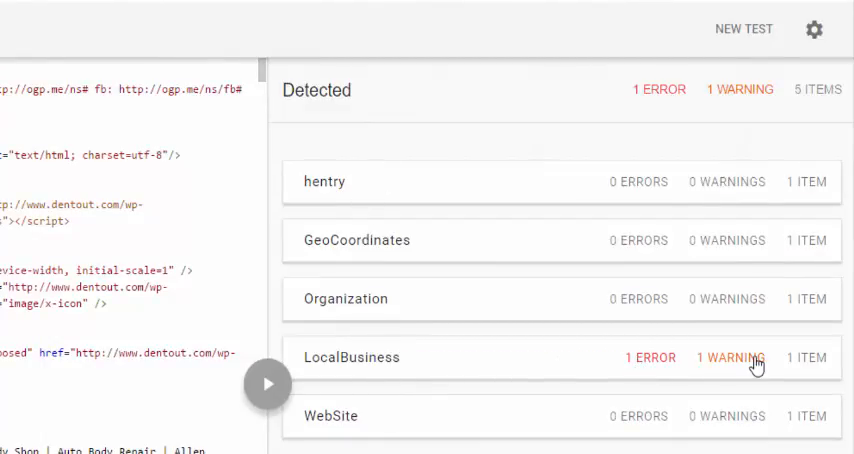
{"action": "left_click", "coordinate": [356, 240]}
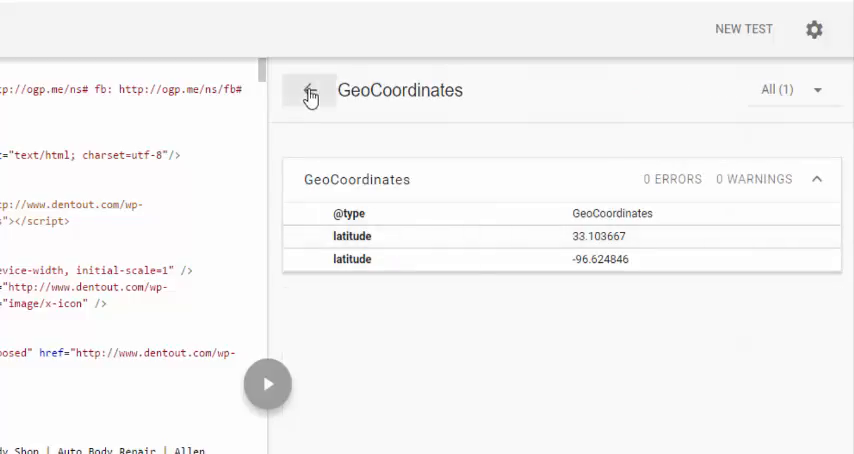
{"action": "left_click", "coordinate": [310, 92]}
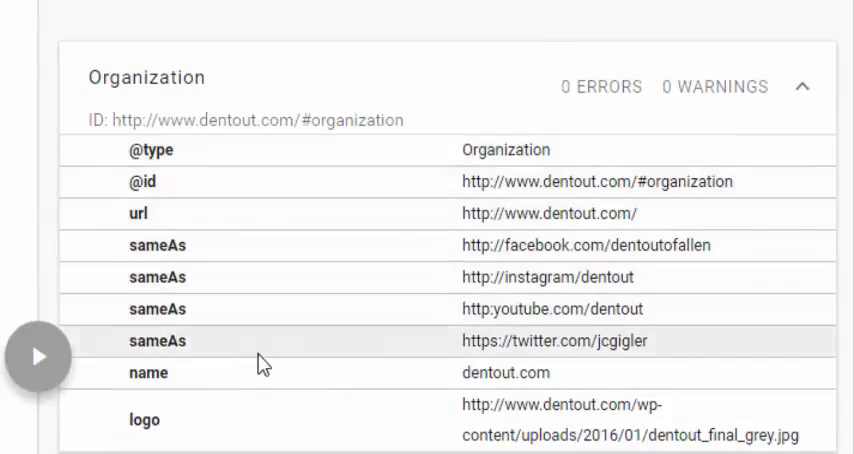
{"action": "mouse_move", "coordinate": [336, 440]}
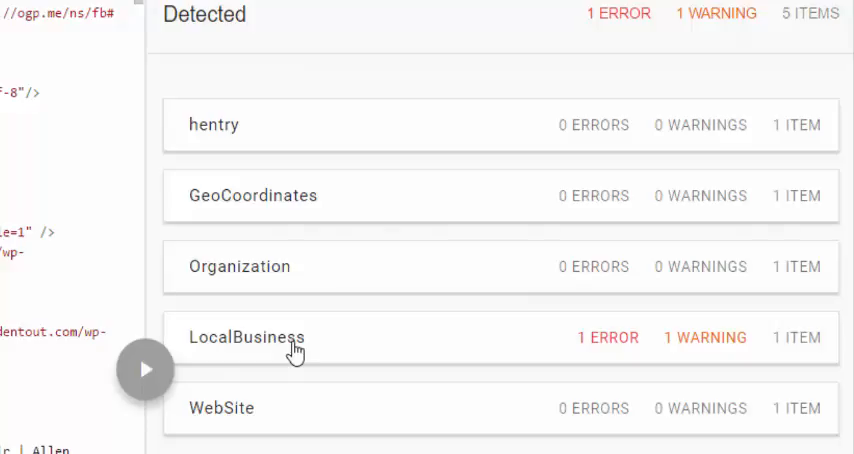
{"action": "left_click", "coordinate": [246, 336]}
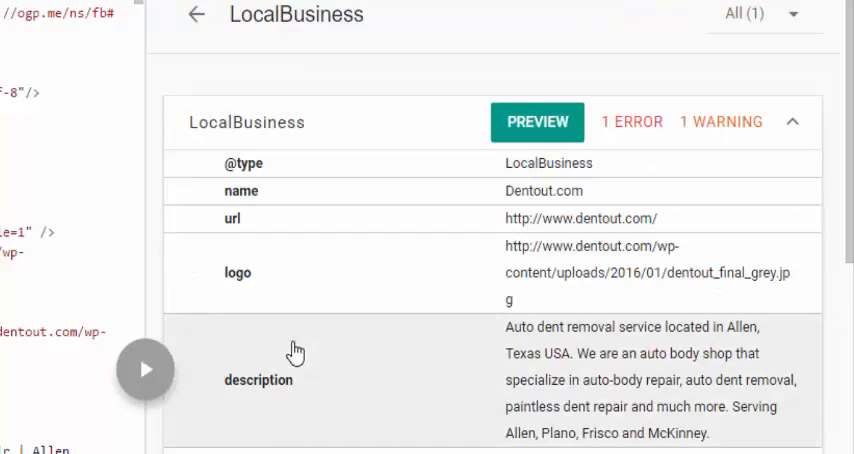
{"action": "scroll", "scroll_direction": "down", "scroll_amount": 3}
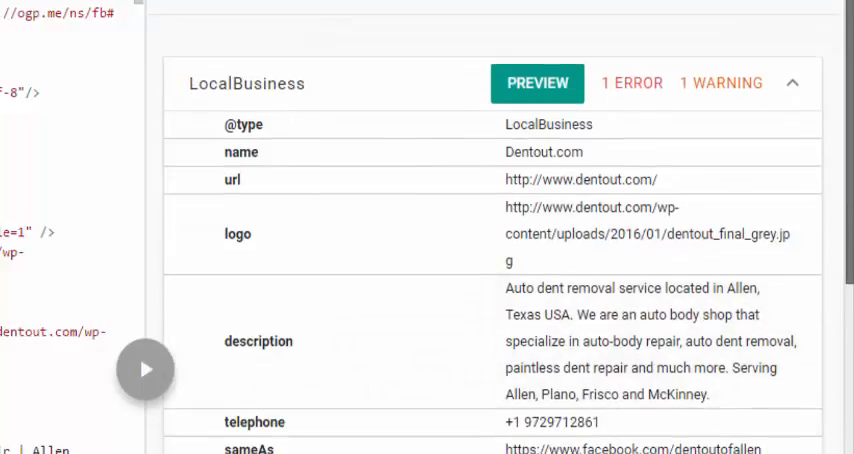
{"action": "scroll", "scroll_direction": "down", "scroll_amount": 3}
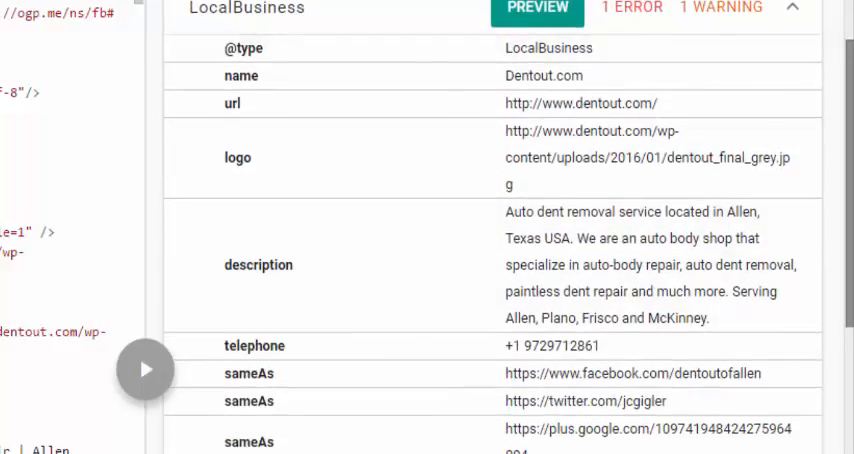
{"action": "scroll", "scroll_direction": "down", "scroll_amount": 3}
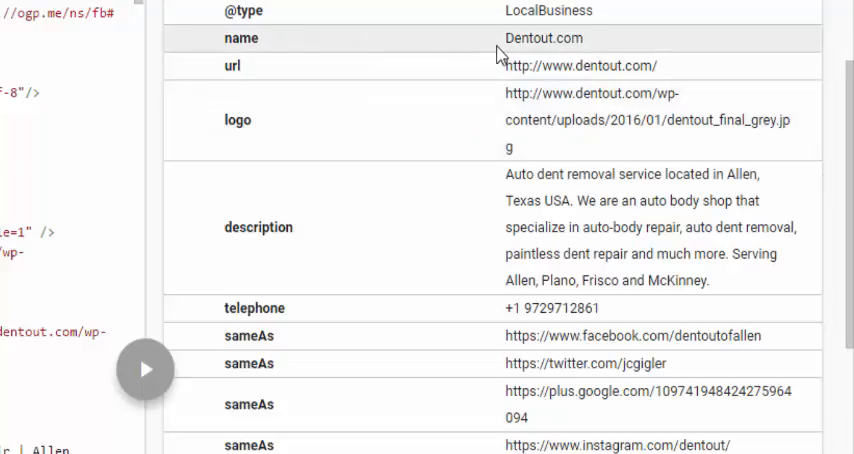
{"action": "mouse_move", "coordinate": [396, 224]}
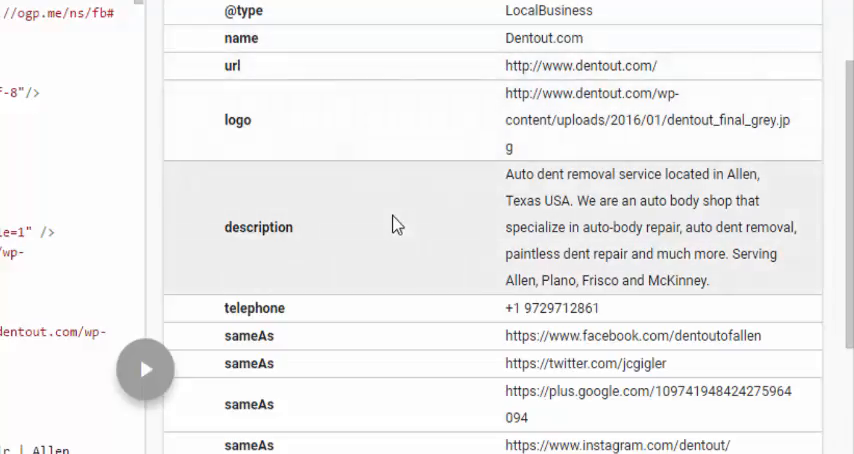
{"action": "mouse_move", "coordinate": [654, 220]}
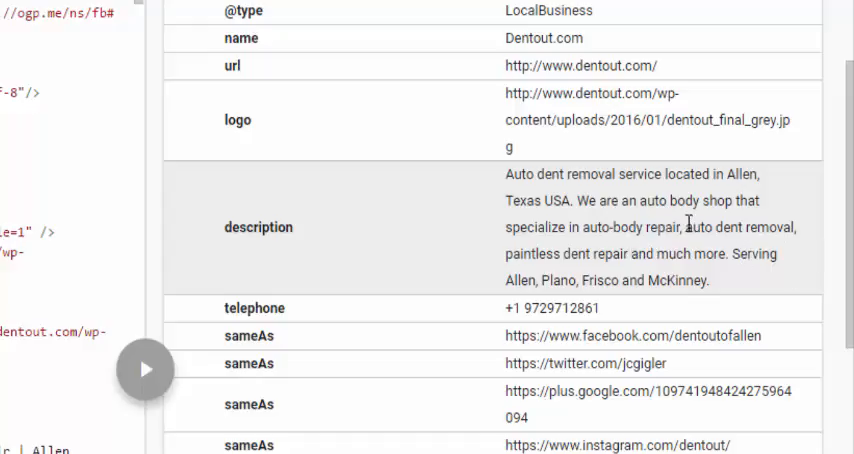
{"action": "mouse_move", "coordinate": [740, 210]}
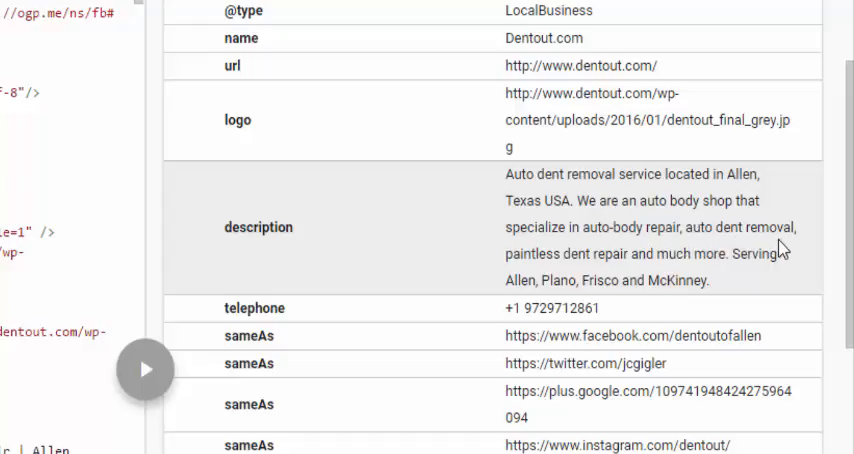
{"action": "mouse_move", "coordinate": [668, 276]}
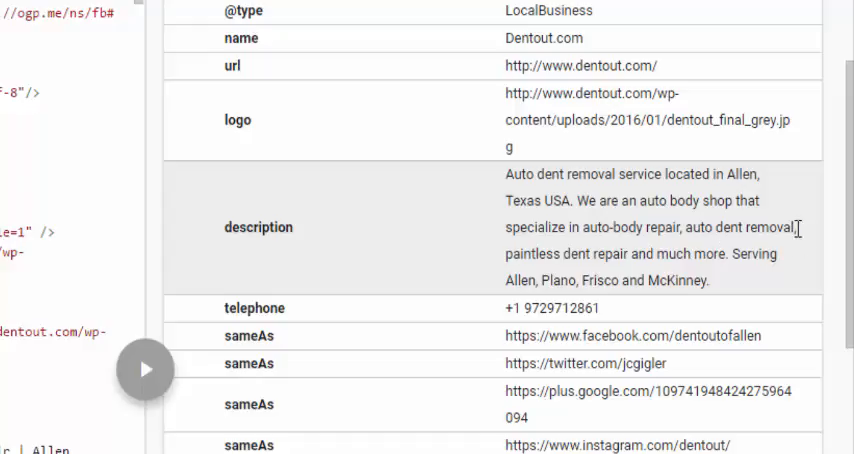
{"action": "scroll", "scroll_direction": "down", "scroll_amount": 3}
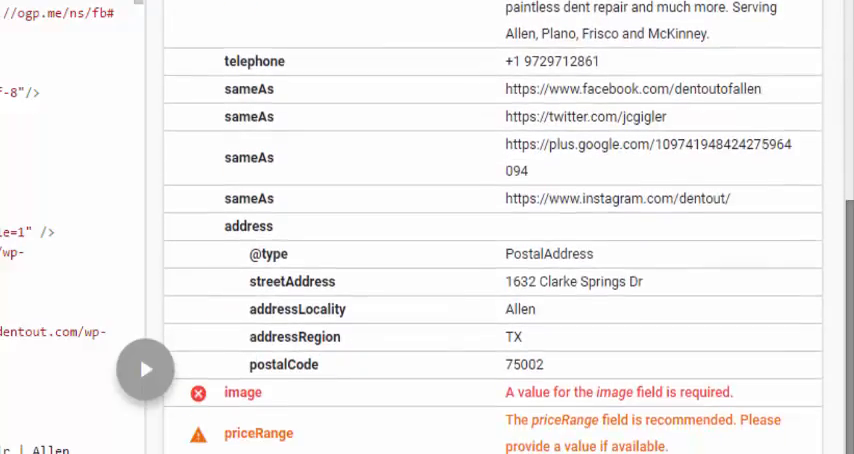
{"action": "mouse_move", "coordinate": [542, 252]}
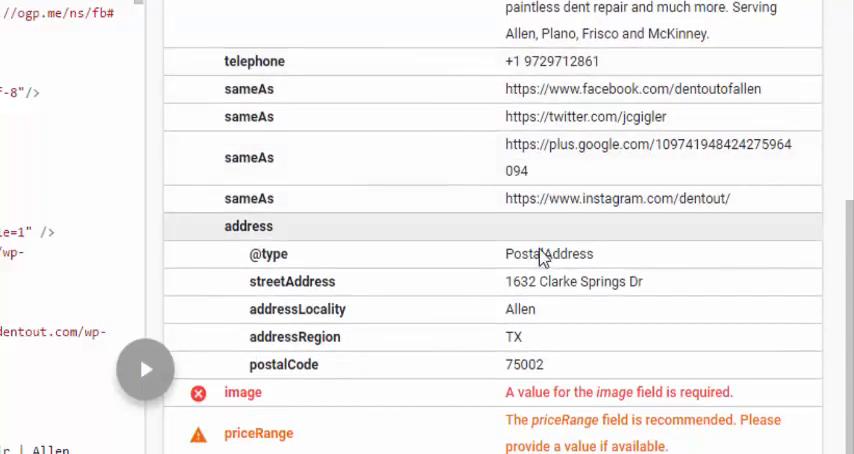
{"action": "mouse_move", "coordinate": [552, 288]}
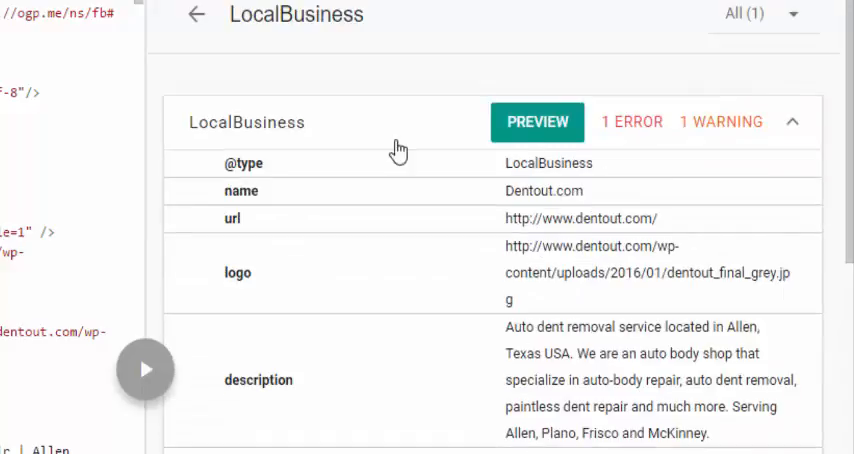
{"action": "mouse_move", "coordinate": [384, 148]}
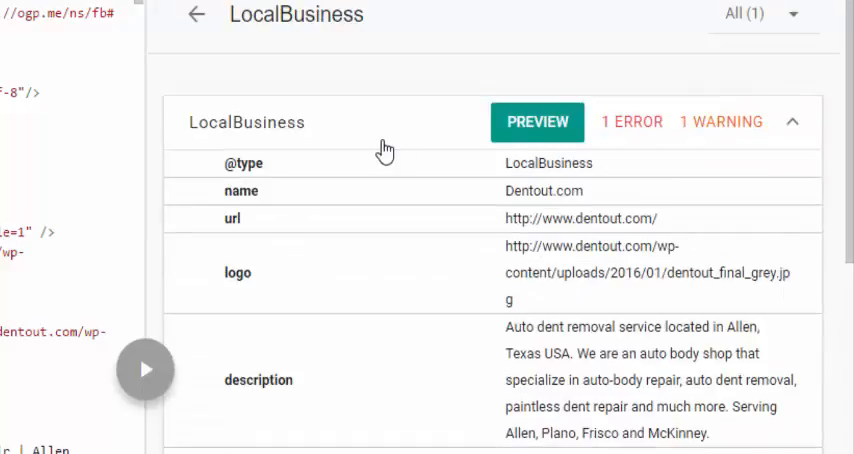
{"action": "left_click", "coordinate": [196, 16]}
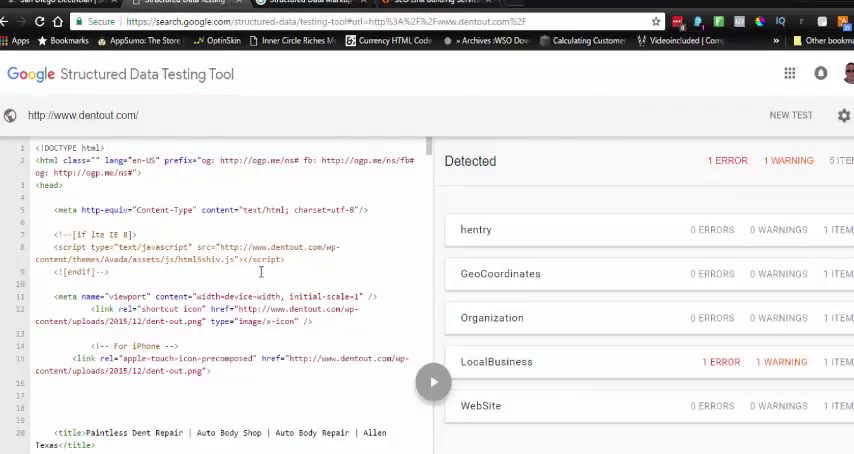
{"action": "scroll", "scroll_direction": "down", "scroll_amount": 3}
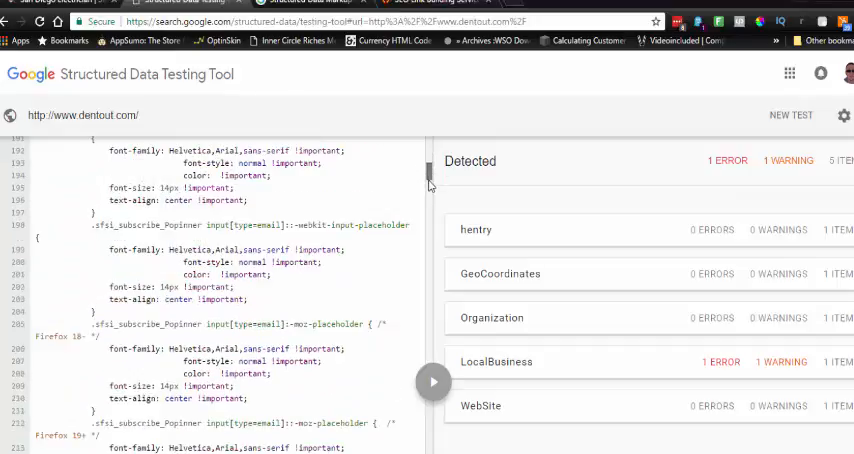
{"action": "scroll", "scroll_direction": "down", "scroll_amount": 3}
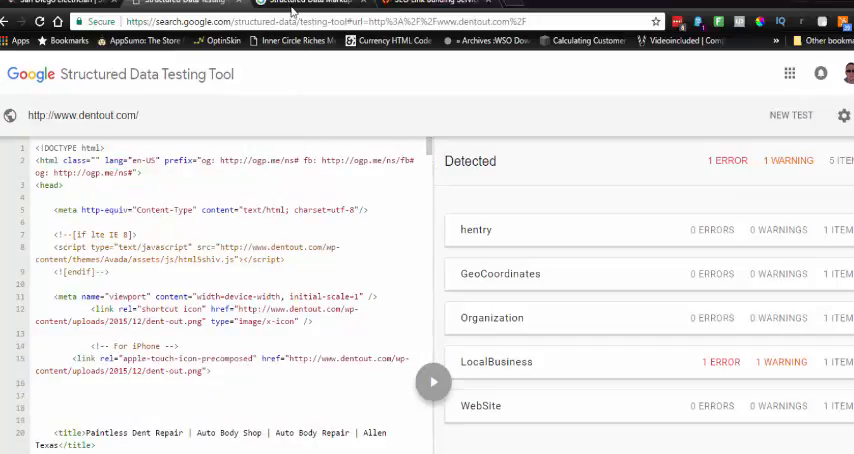
{"action": "left_click", "coordinate": [300, 4]}
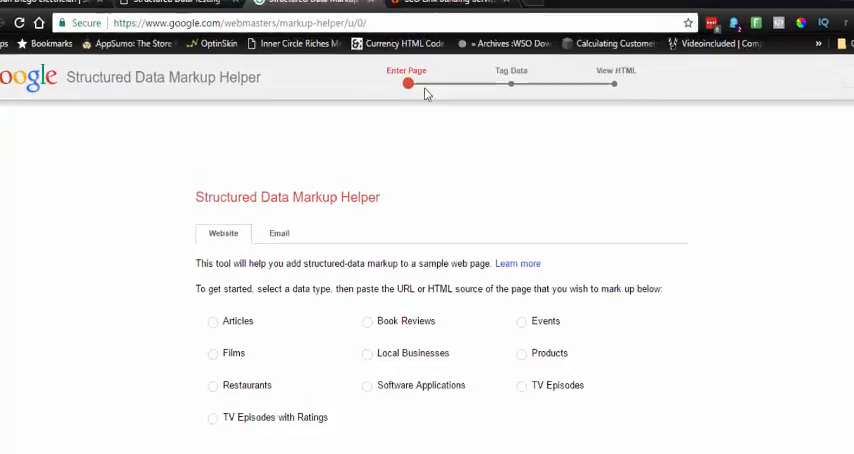
{"action": "scroll", "scroll_direction": "down", "scroll_amount": 3}
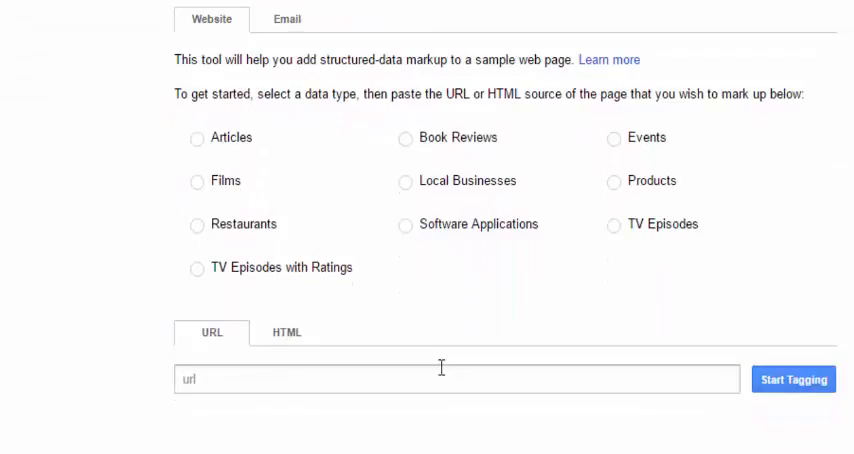
{"action": "type", "text": "http://www.pointlomaelectric.com/"}
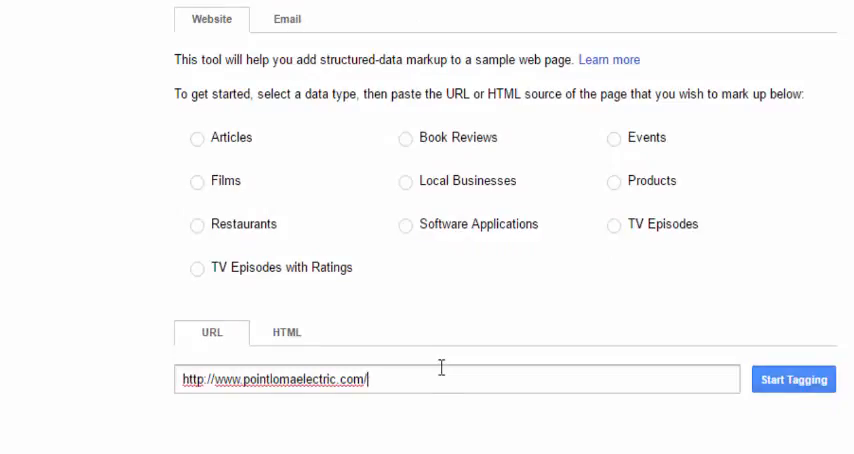
{"action": "left_click", "coordinate": [406, 180]}
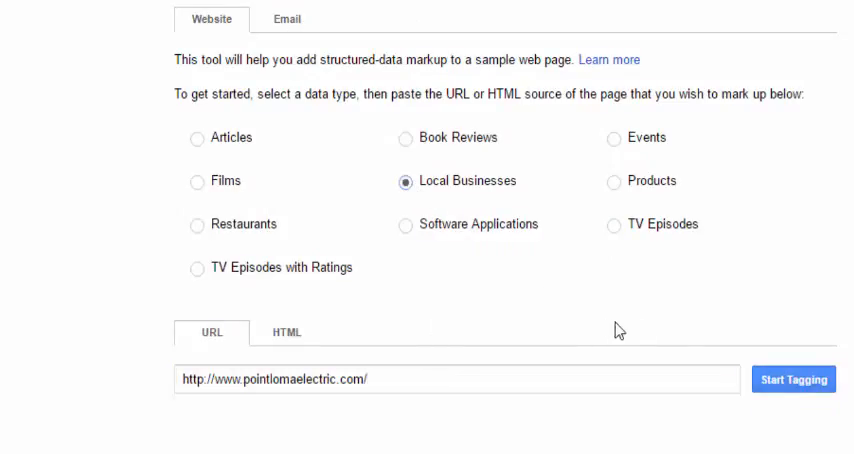
{"action": "left_click", "coordinate": [792, 376]}
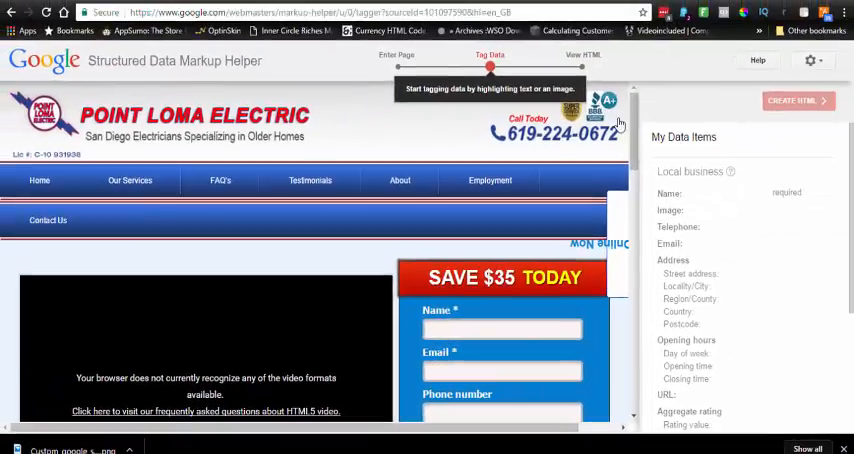
- Tag 'Point Loma Electric' as the Name, then move down to the footer's Company address block
{"action": "scroll", "scroll_direction": "down", "scroll_amount": 3}
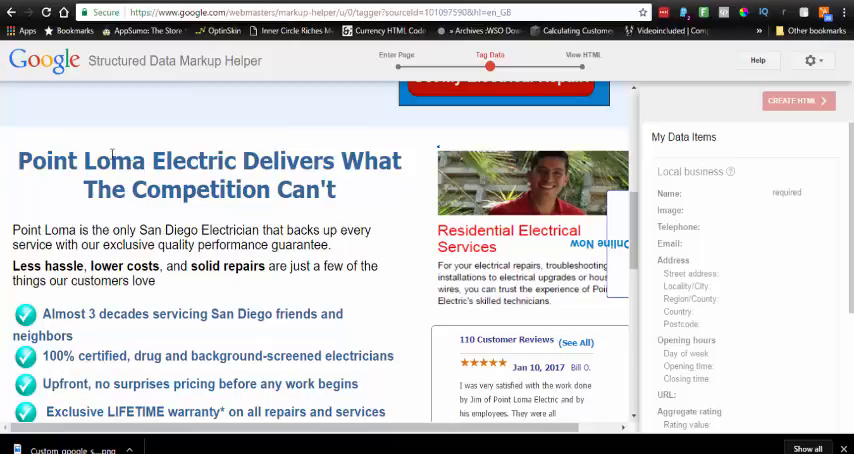
{"action": "double_click", "coordinate": [44, 162]}
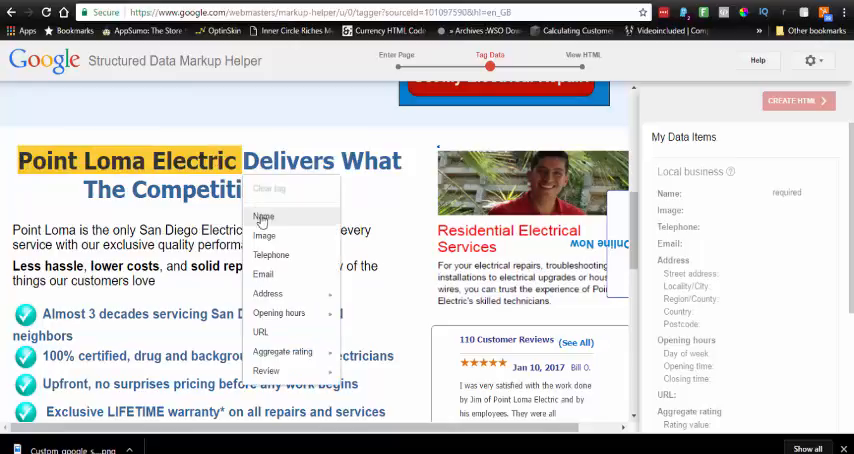
{"action": "left_click", "coordinate": [268, 216]}
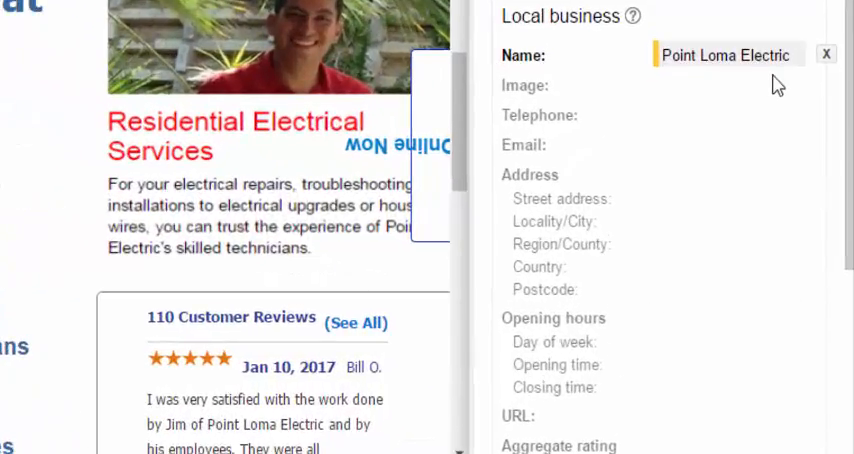
{"action": "mouse_move", "coordinate": [746, 72]}
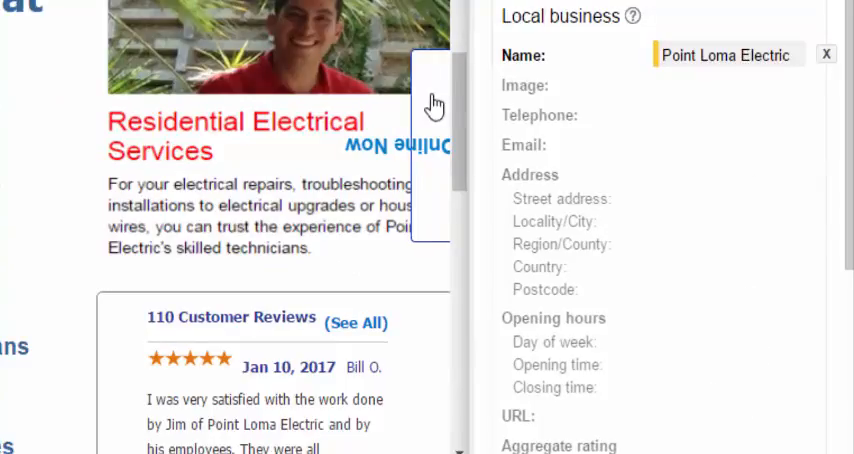
{"action": "scroll", "scroll_direction": "down", "scroll_amount": 3}
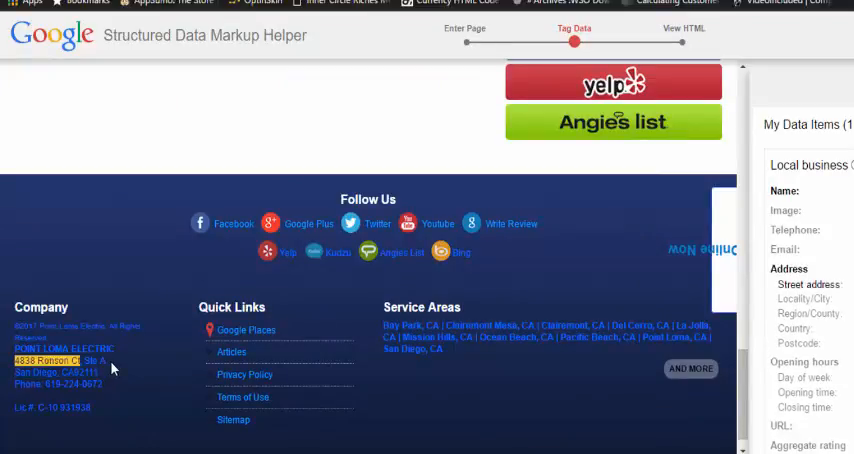
{"action": "left_click", "coordinate": [58, 360]}
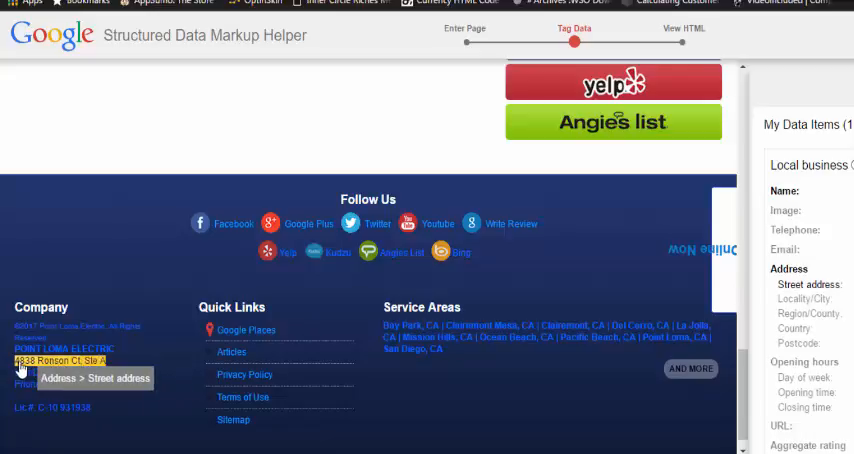
{"action": "left_click", "coordinate": [42, 360]}
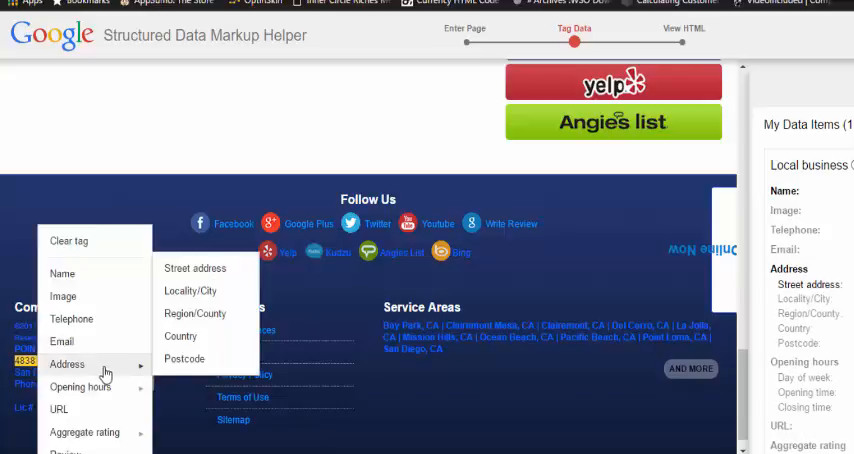
{"action": "left_click", "coordinate": [194, 268]}
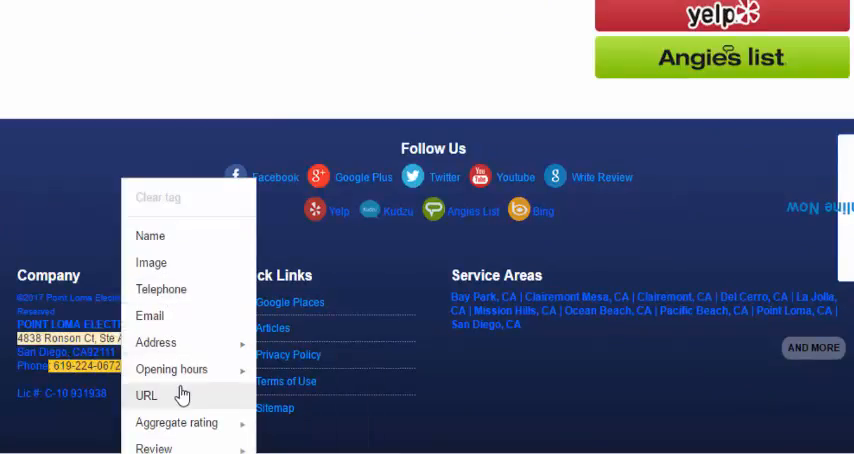
{"action": "mouse_move", "coordinate": [156, 342]}
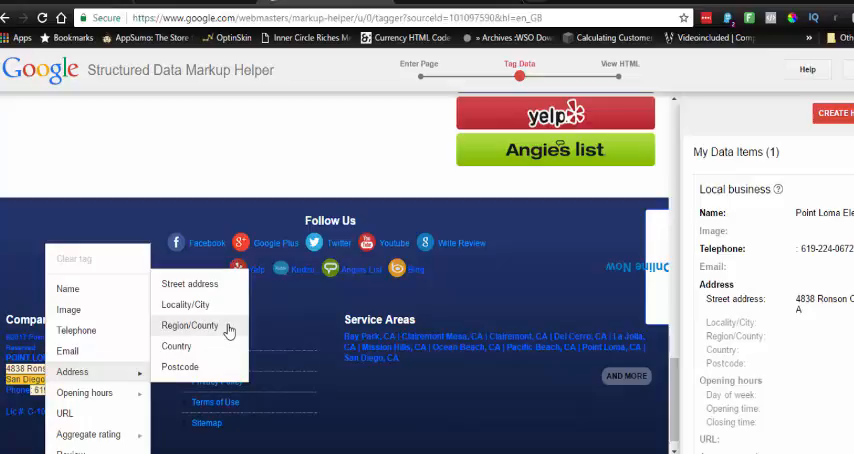
{"action": "left_click", "coordinate": [204, 324]}
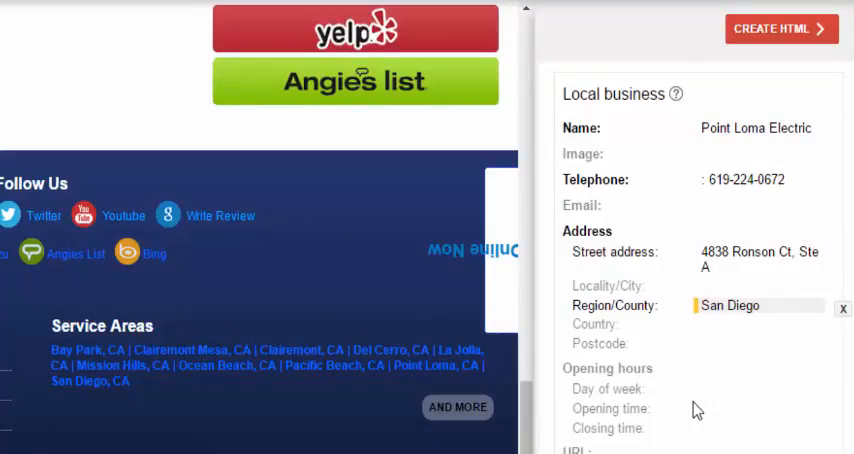
{"action": "mouse_move", "coordinate": [412, 216]}
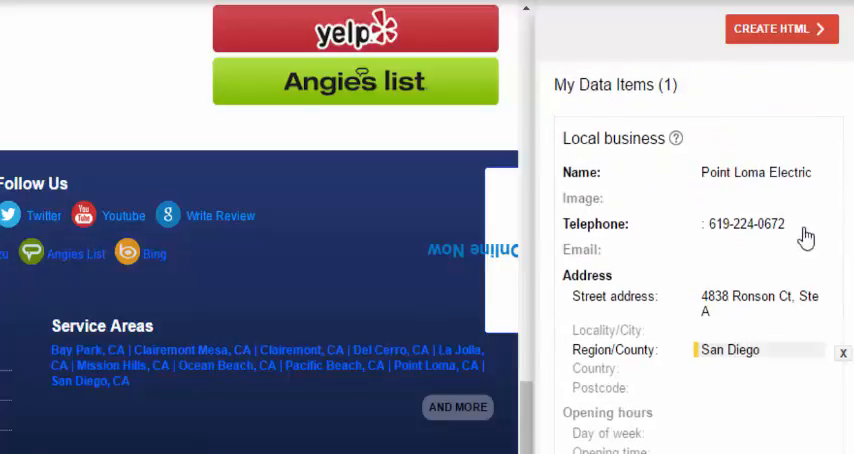
{"action": "mouse_move", "coordinate": [770, 32]}
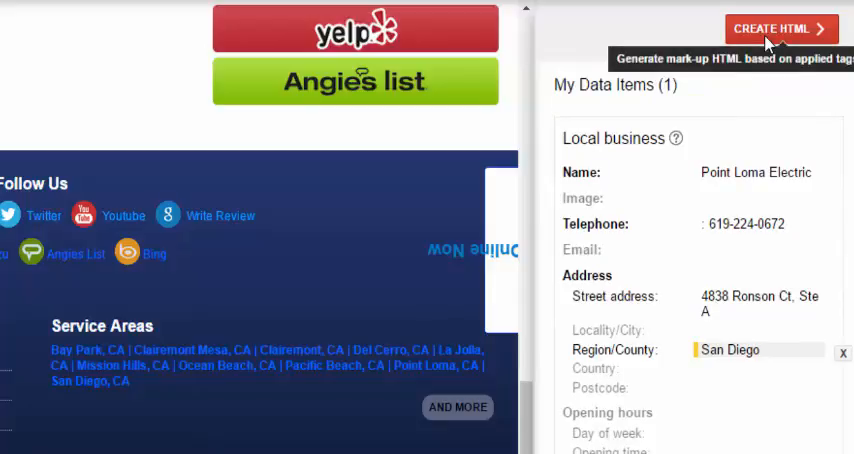
{"action": "left_click", "coordinate": [782, 28]}
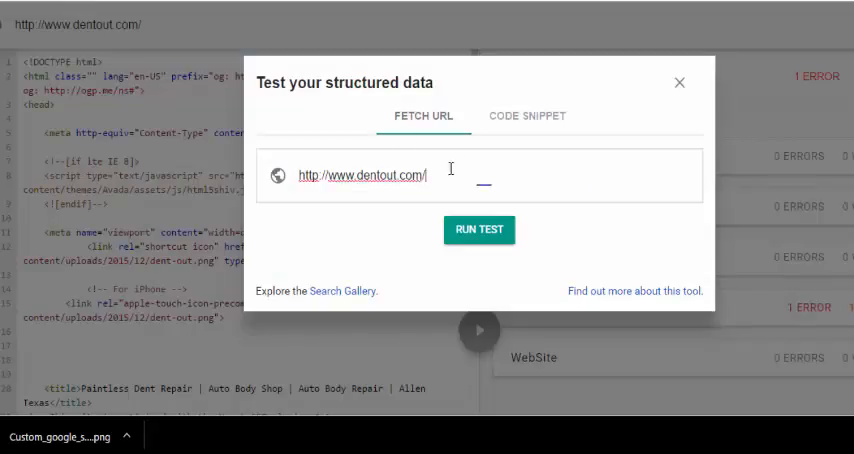
{"action": "type", "text": "http://www.pointlomaelectric.com/"}
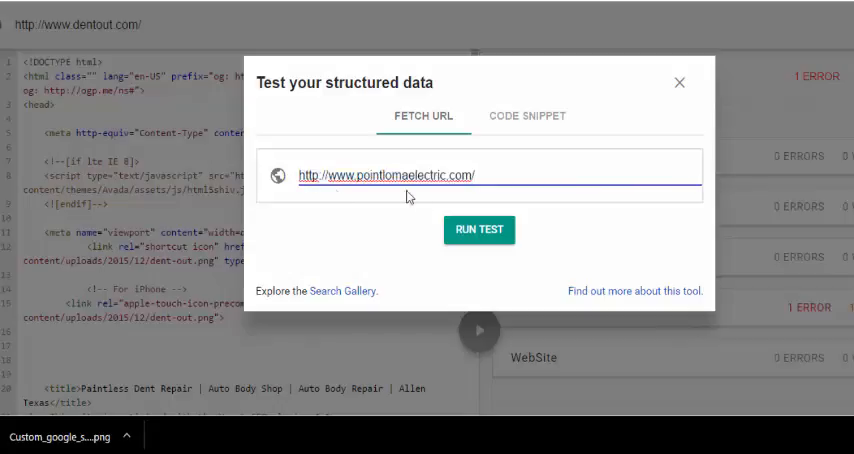
{"action": "left_click", "coordinate": [478, 230]}
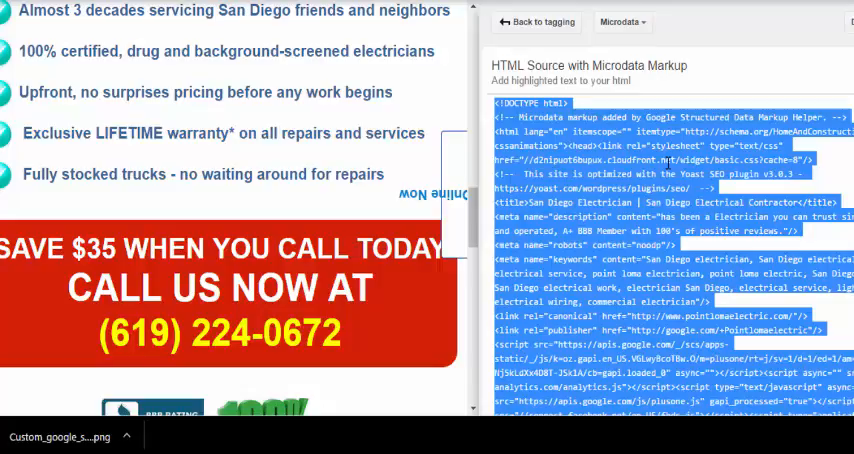
- Inspect the microdata markup comment and the html tag carrying the HomeAndConstructionBusiness itemtype in the generated source
{"action": "scroll", "scroll_direction": "down", "scroll_amount": 3}
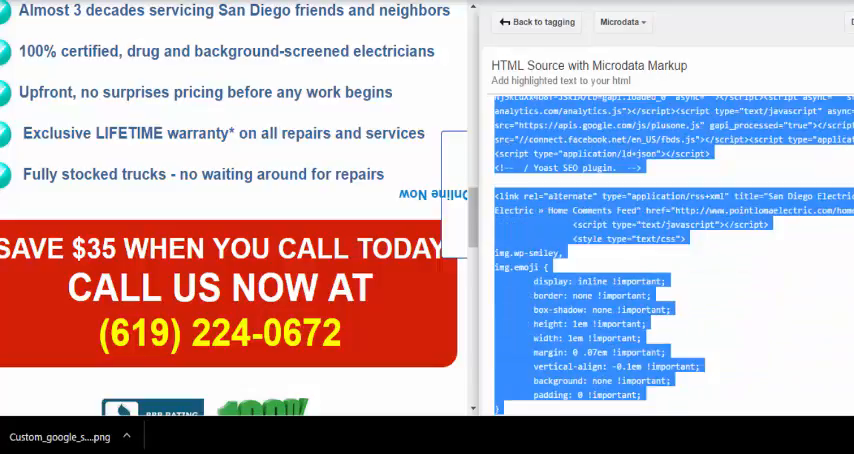
{"action": "left_click", "coordinate": [832, 266]}
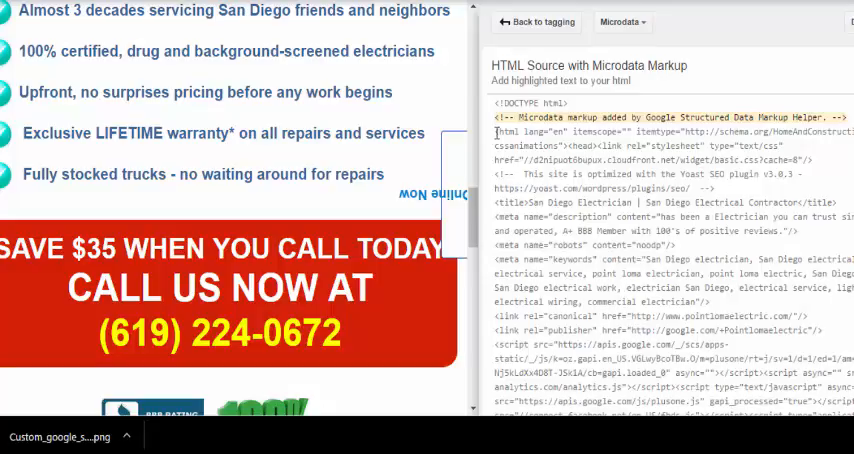
{"action": "double_click", "coordinate": [500, 132]}
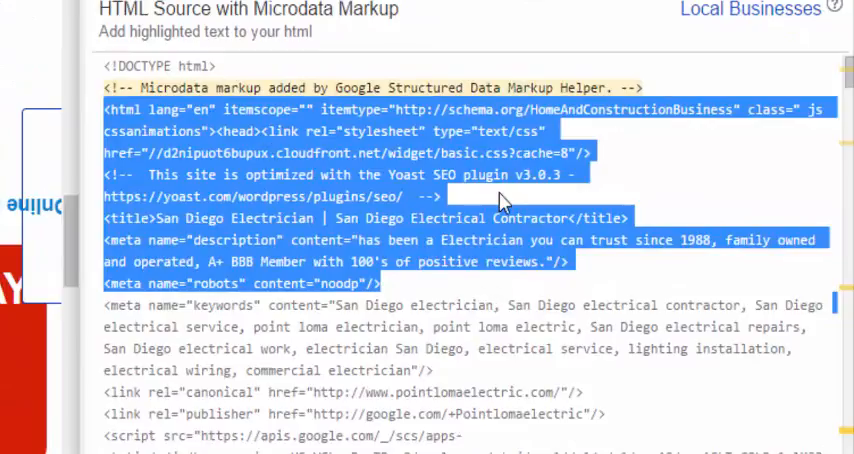
{"action": "left_click", "coordinate": [140, 108]}
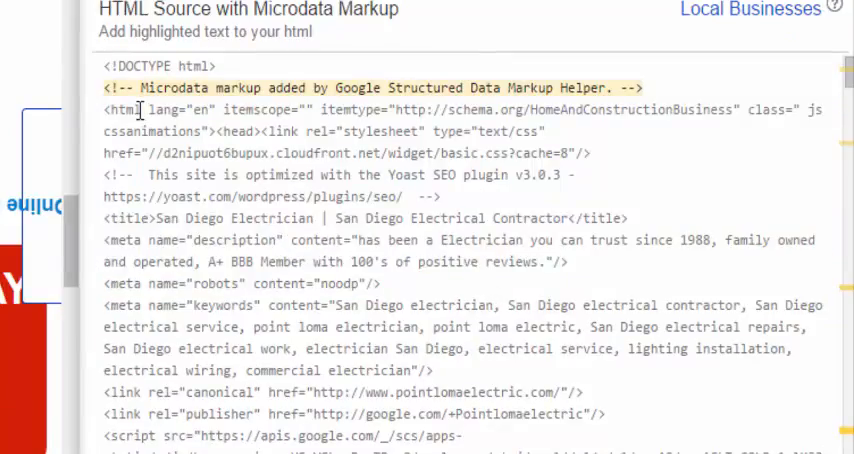
{"action": "double_click", "coordinate": [124, 110]}
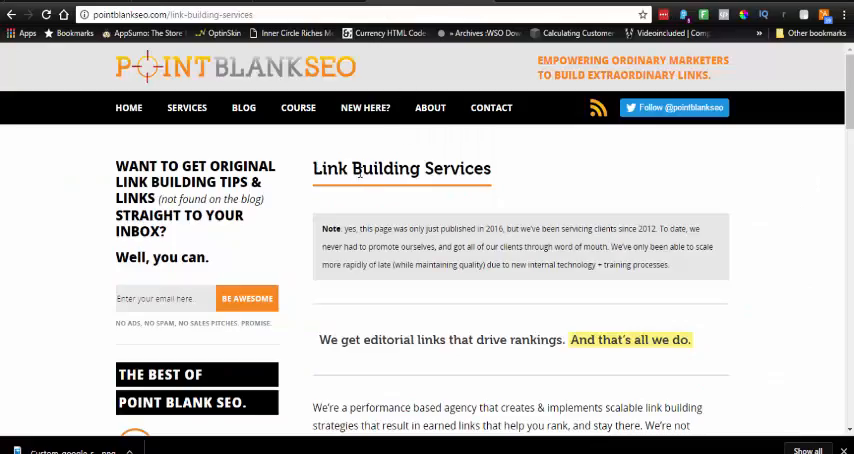
{"action": "mouse_move", "coordinate": [430, 136]}
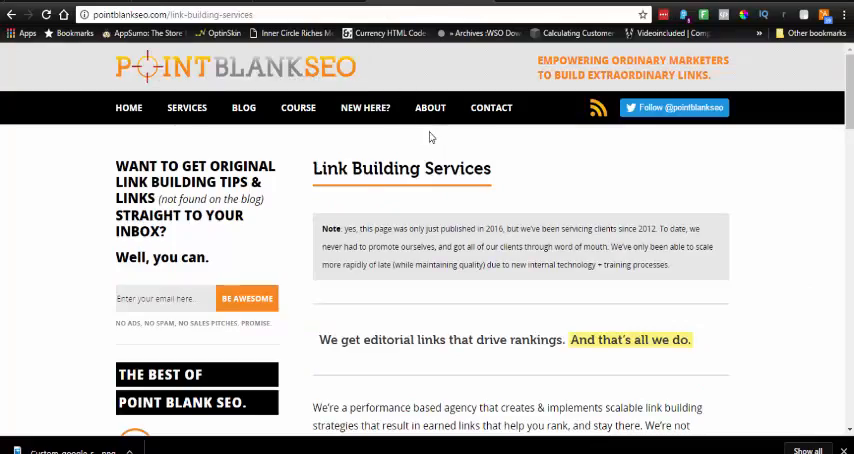
{"action": "mouse_move", "coordinate": [308, 180]}
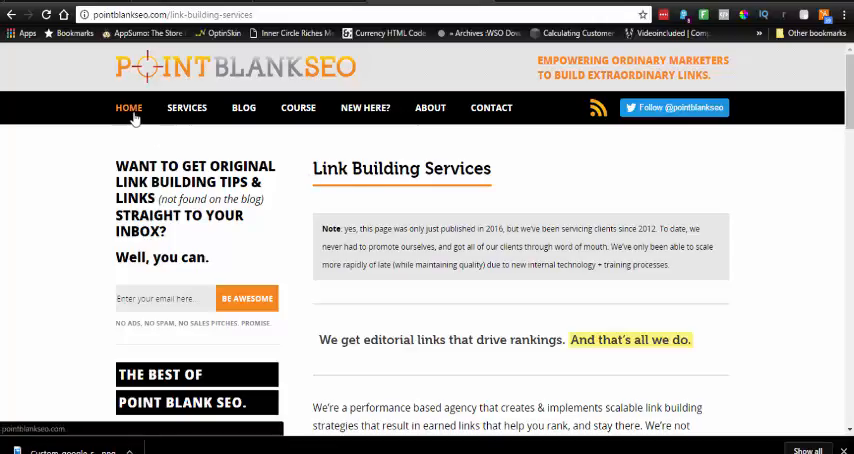
- Go to the Point Blank SEO home page via HOME and scroll through its Welcome section
{"action": "left_click", "coordinate": [128, 108]}
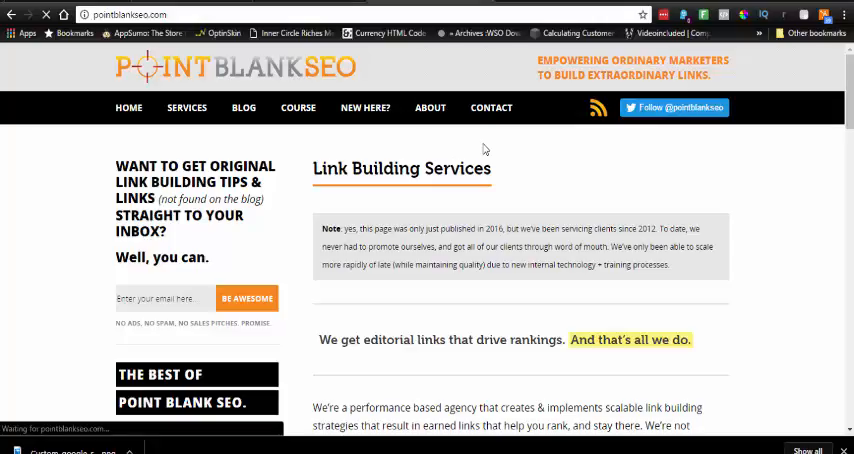
{"action": "left_click", "coordinate": [128, 108]}
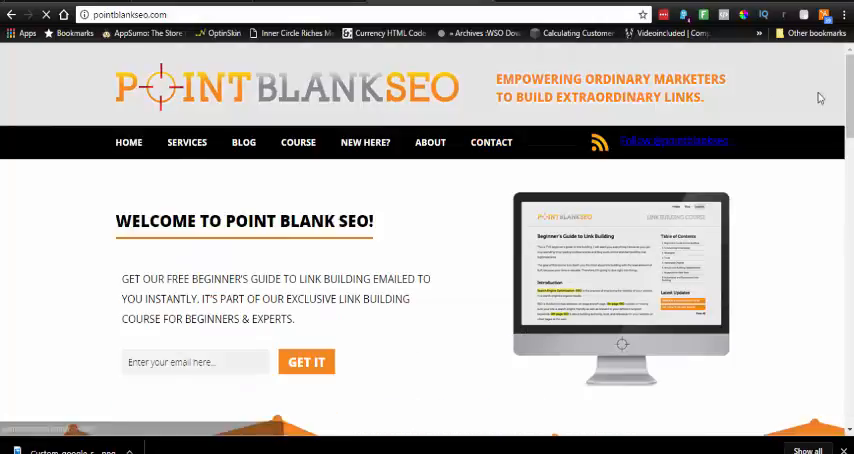
{"action": "scroll", "scroll_direction": "down", "scroll_amount": 3}
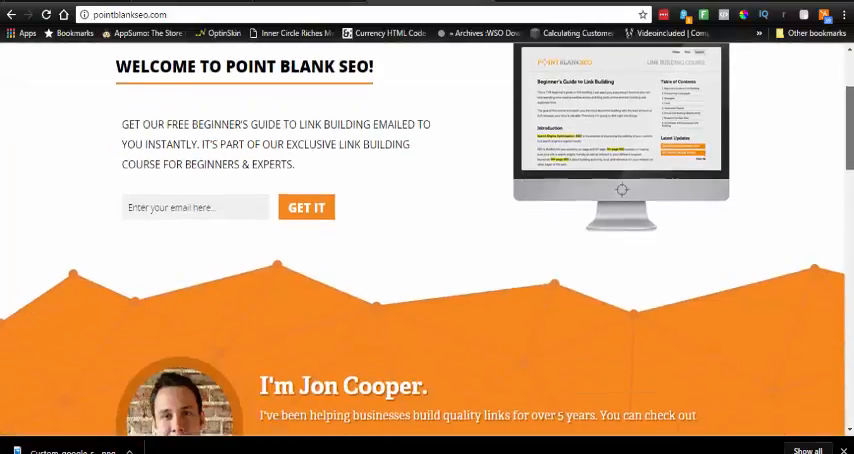
{"action": "scroll", "scroll_direction": "down", "scroll_amount": 3}
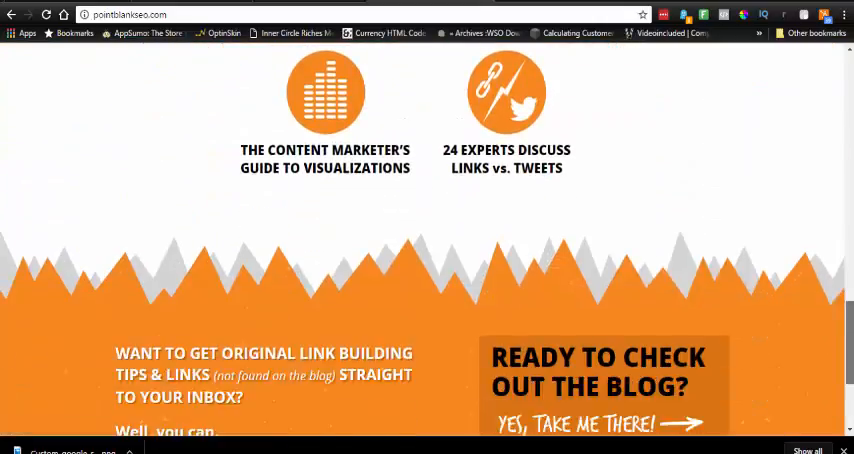
{"action": "scroll", "scroll_direction": "up", "scroll_amount": 3}
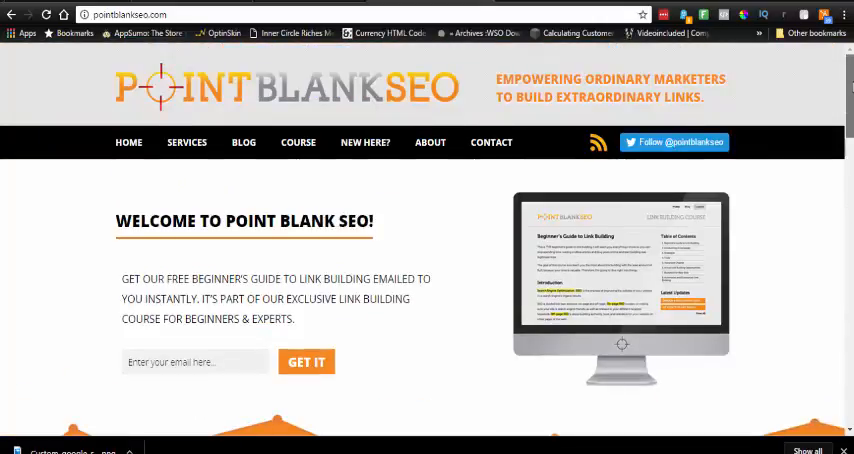
{"action": "mouse_move", "coordinate": [512, 334]}
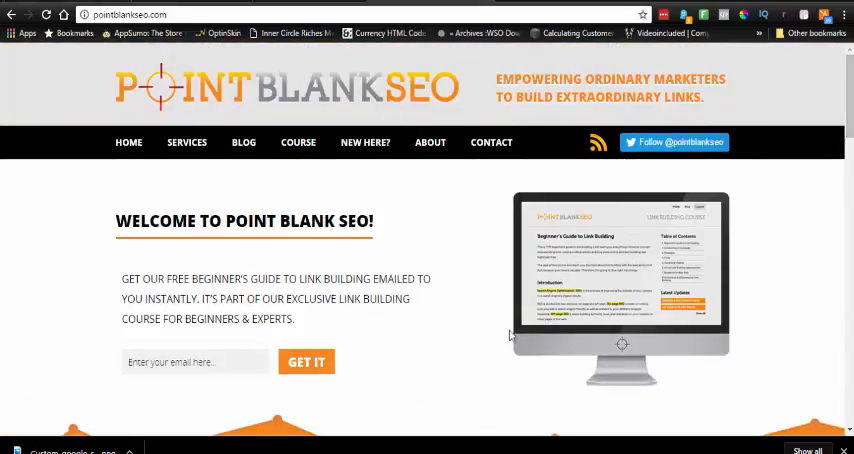
{"action": "scroll", "scroll_direction": "down", "scroll_amount": 3}
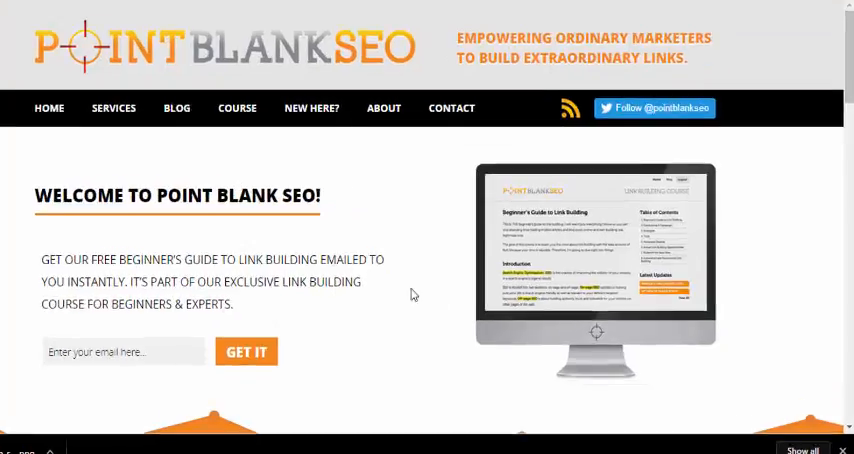